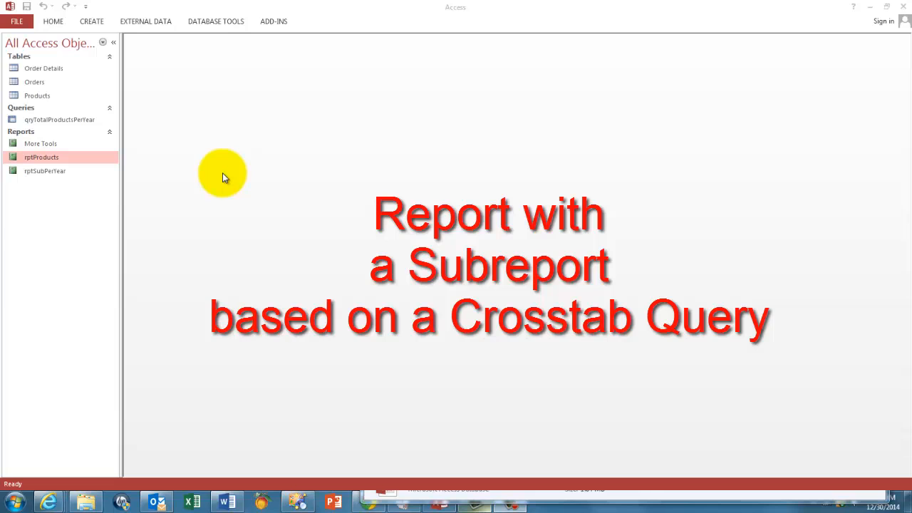
{"action": "mouse_move", "coordinate": [219, 169]}
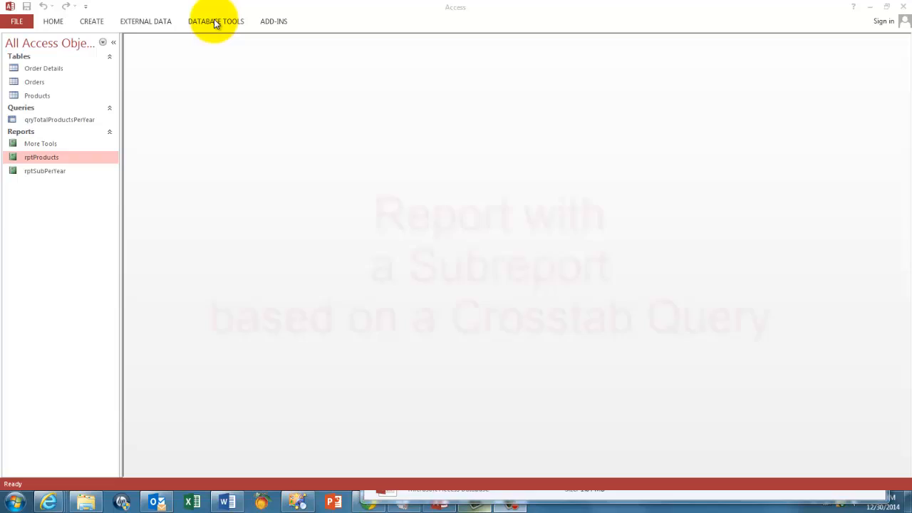
View the relationships diagram, then open the rptProducts report and rptSubPerYear subreport.
{"action": "left_click", "coordinate": [216, 21]}
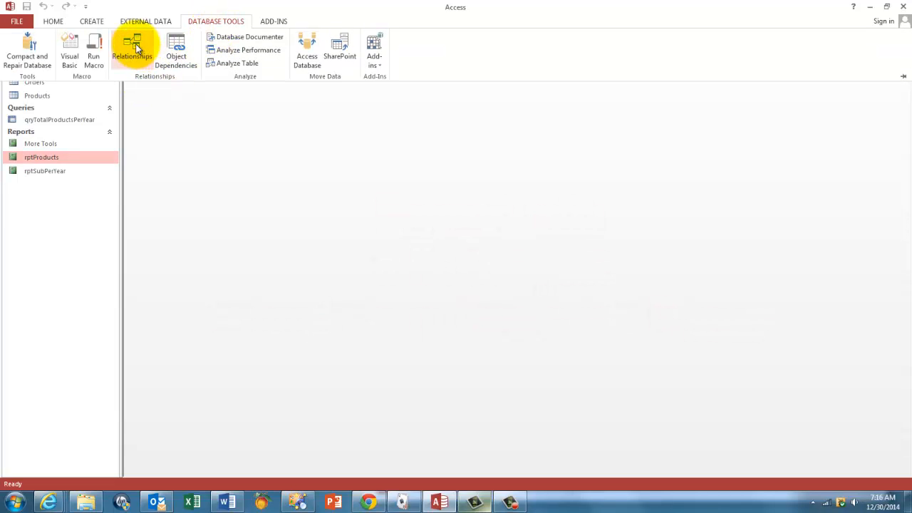
{"action": "left_click", "coordinate": [132, 50]}
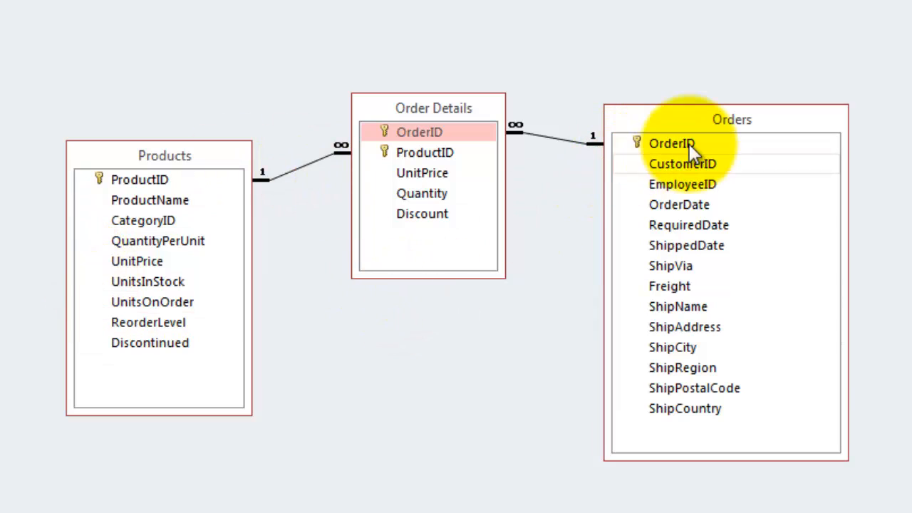
{"action": "mouse_move", "coordinate": [677, 146]}
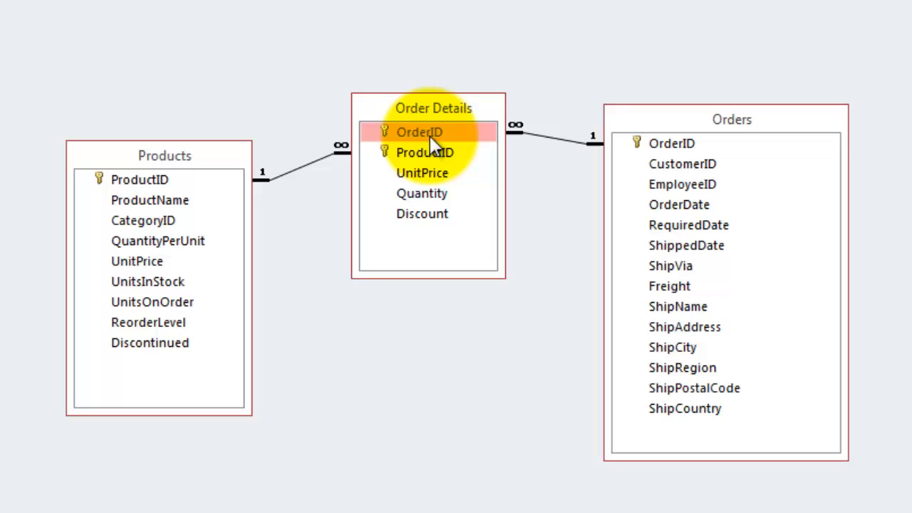
{"action": "mouse_move", "coordinate": [655, 150]}
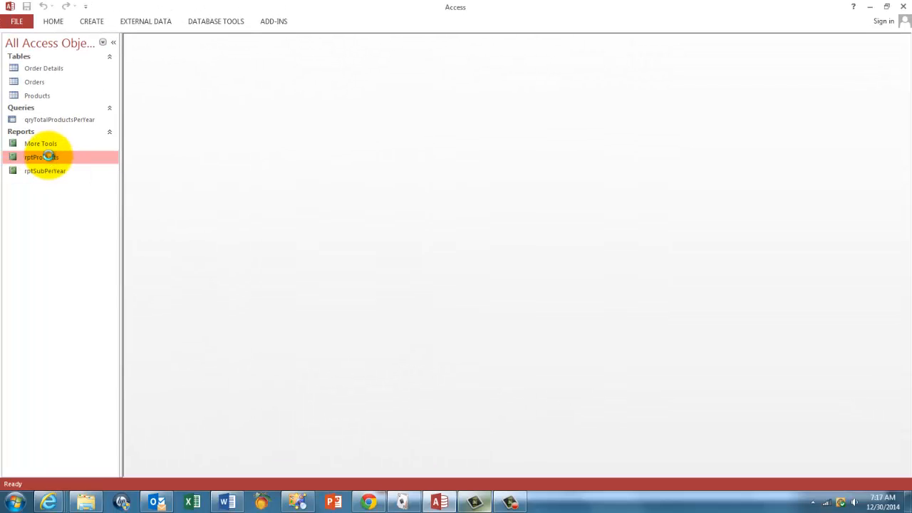
{"action": "double_click", "coordinate": [41, 157]}
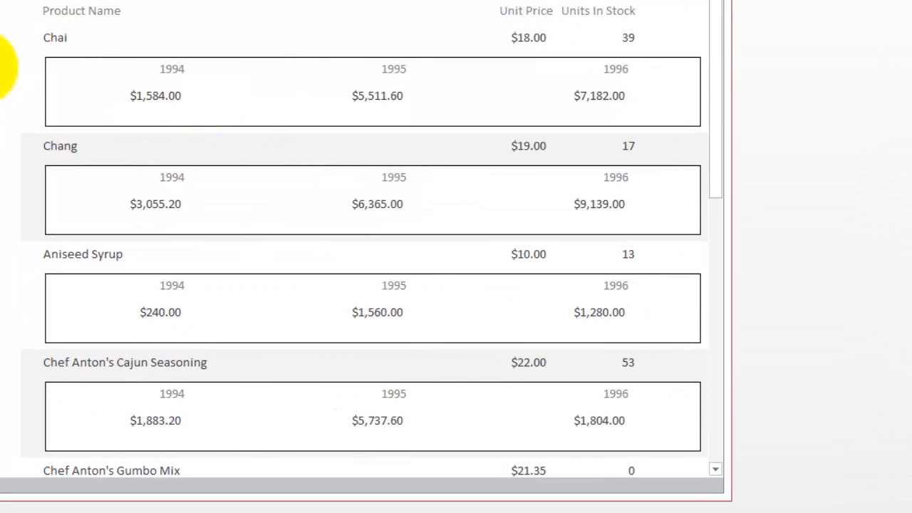
{"action": "mouse_move", "coordinate": [698, 96]}
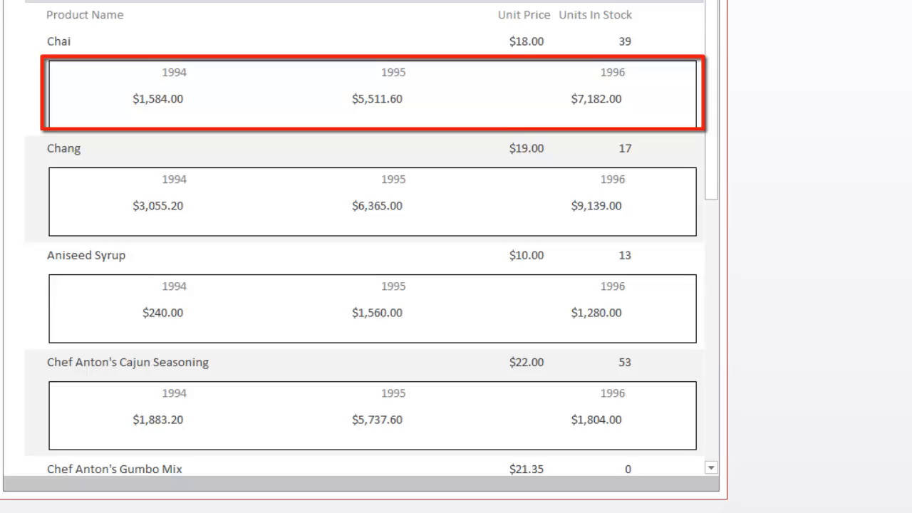
{"action": "double_click", "coordinate": [45, 171]}
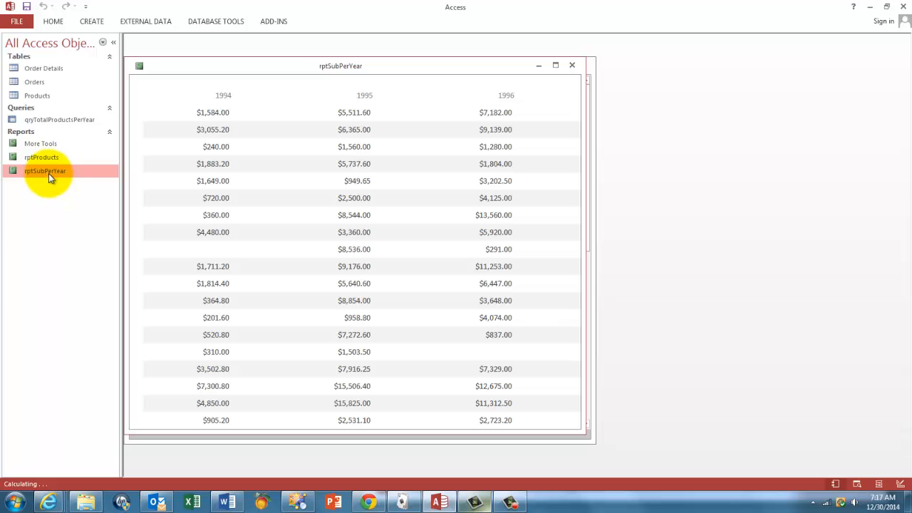
Preview the qryTotalProductsPerYear results, then close them and the rptSubPerYear subreport.
{"action": "left_click", "coordinate": [59, 119]}
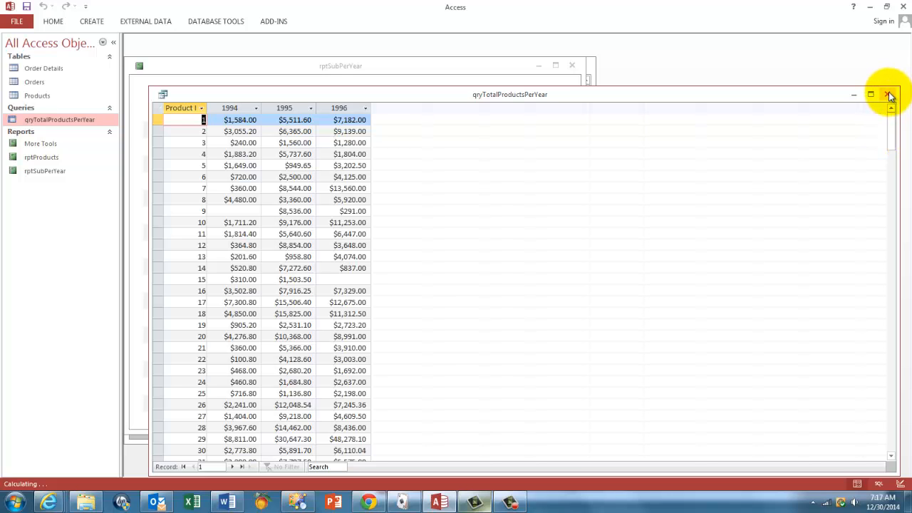
{"action": "left_click", "coordinate": [890, 94]}
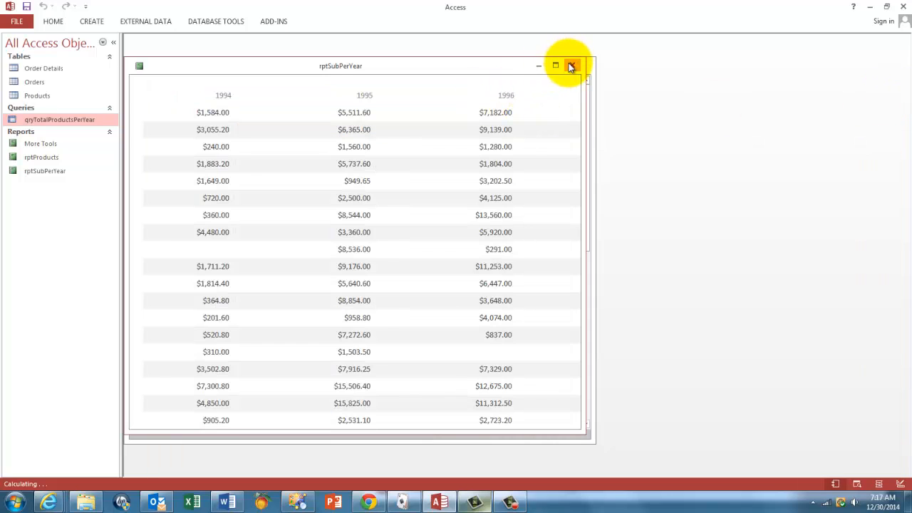
{"action": "left_click", "coordinate": [572, 66]}
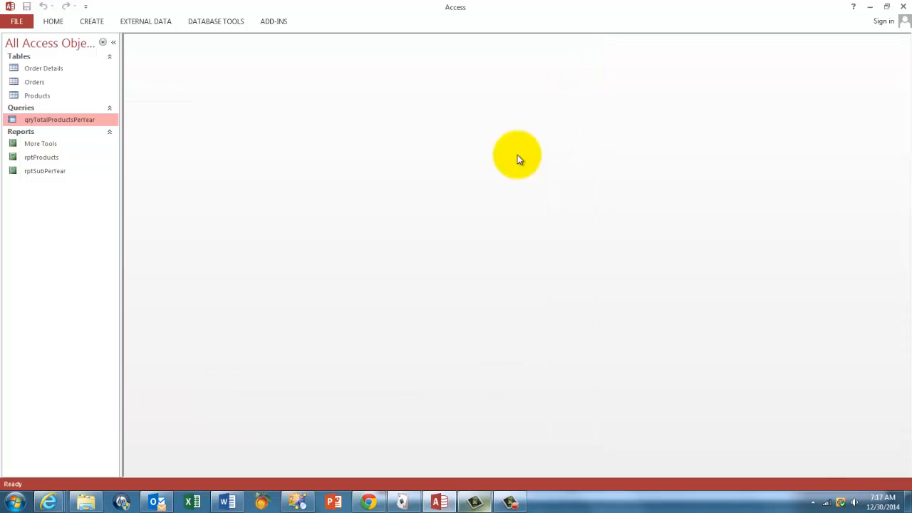
{"action": "mouse_move", "coordinate": [183, 270]}
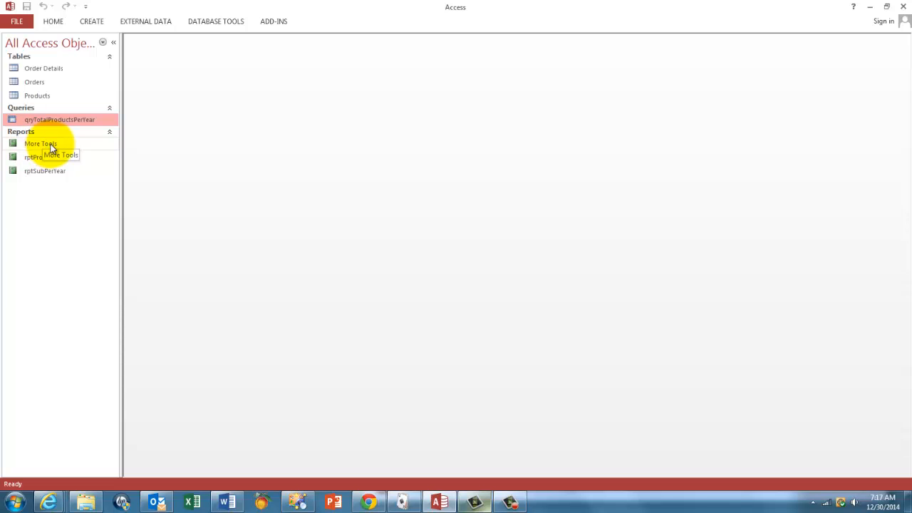
Open the More Tools report maximized, then close it.
{"action": "double_click", "coordinate": [40, 143]}
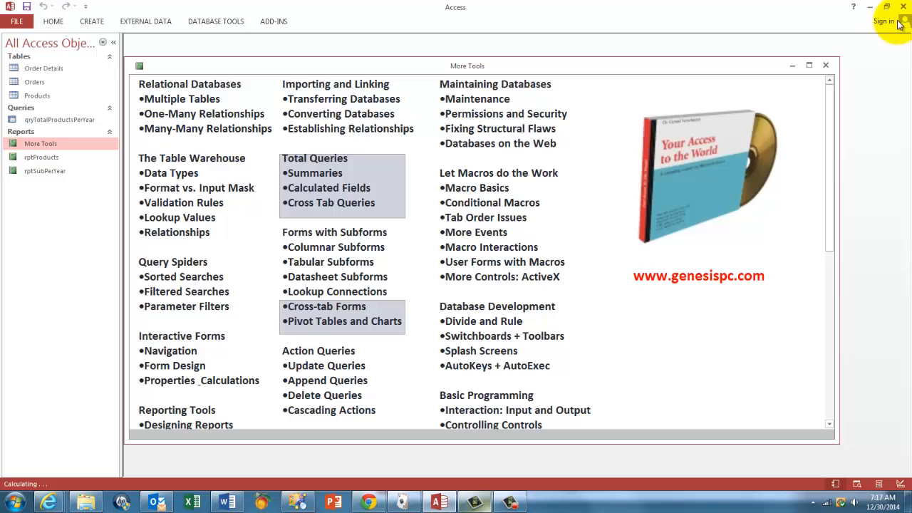
{"action": "left_click", "coordinate": [809, 65]}
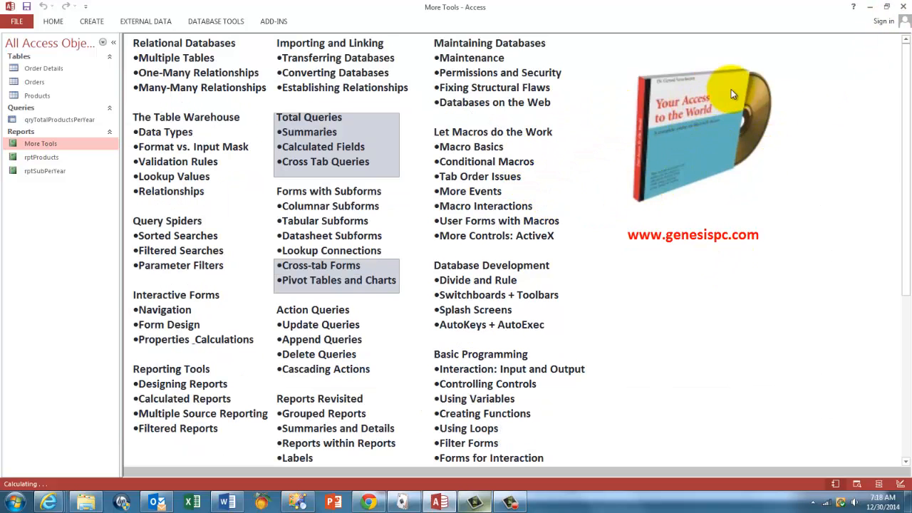
{"action": "mouse_move", "coordinate": [405, 226]}
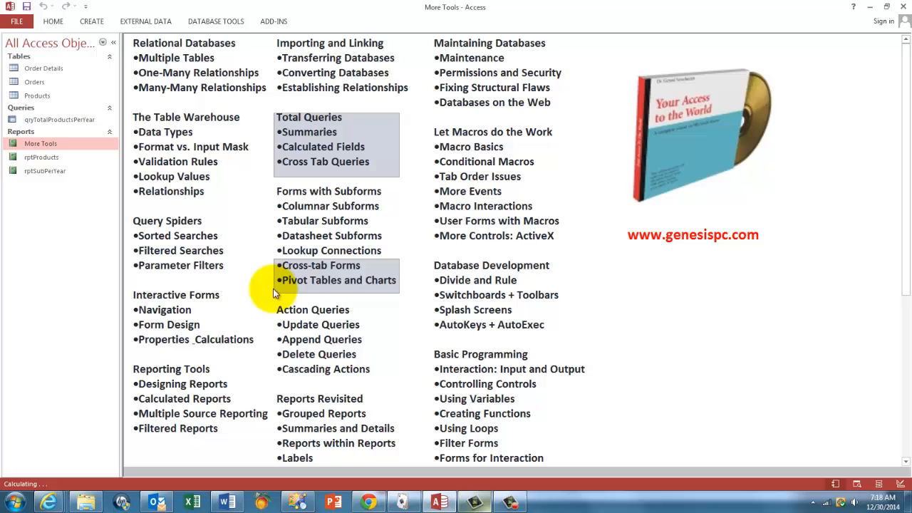
{"action": "mouse_move", "coordinate": [310, 301]}
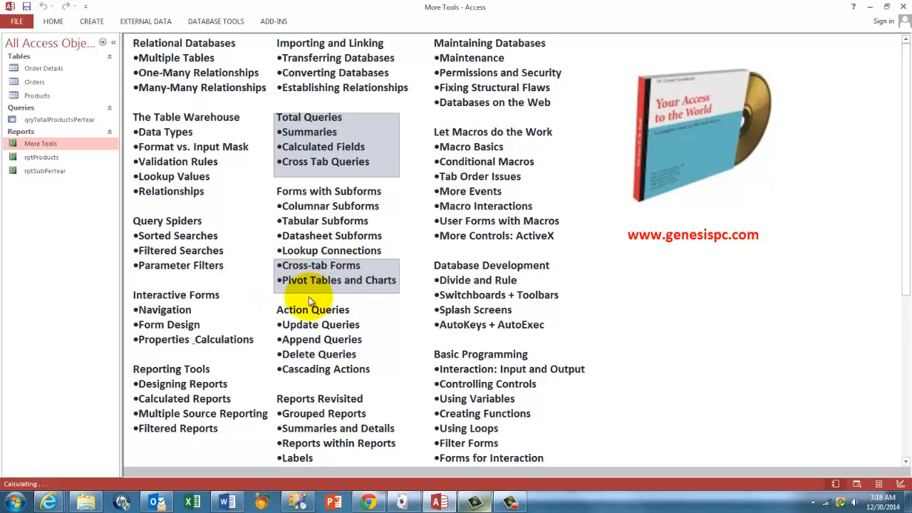
{"action": "mouse_move", "coordinate": [319, 427]}
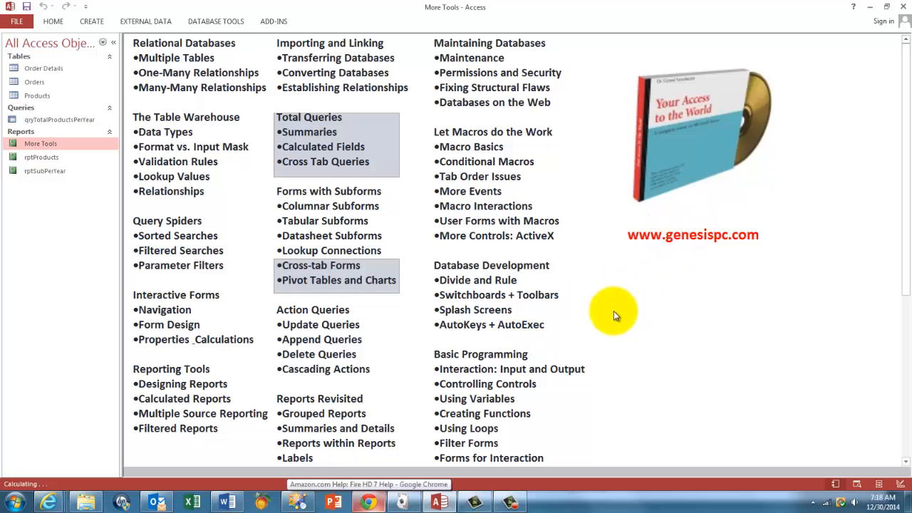
{"action": "mouse_move", "coordinate": [828, 160]}
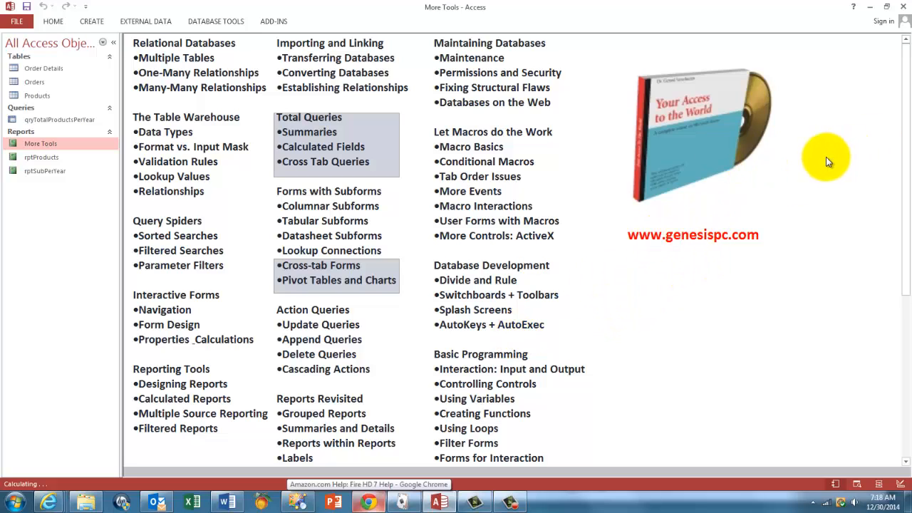
{"action": "right_click", "coordinate": [826, 158]}
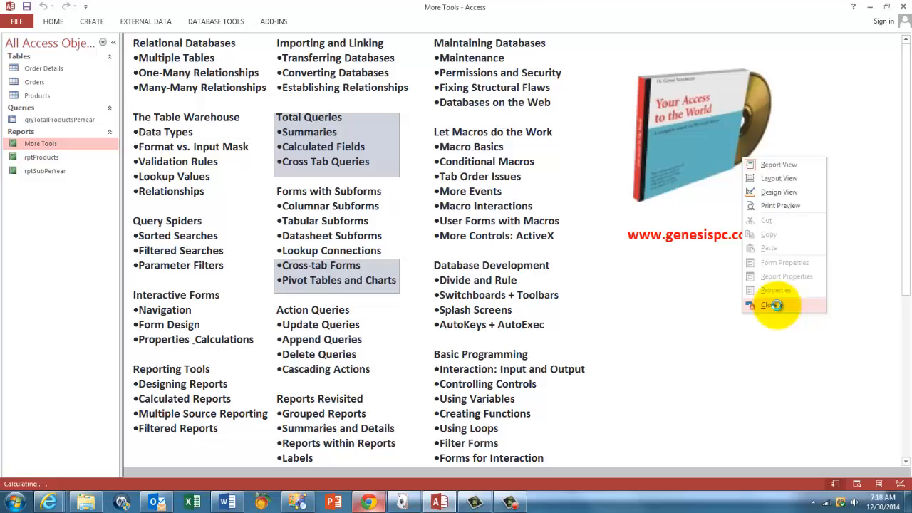
{"action": "left_click", "coordinate": [770, 305]}
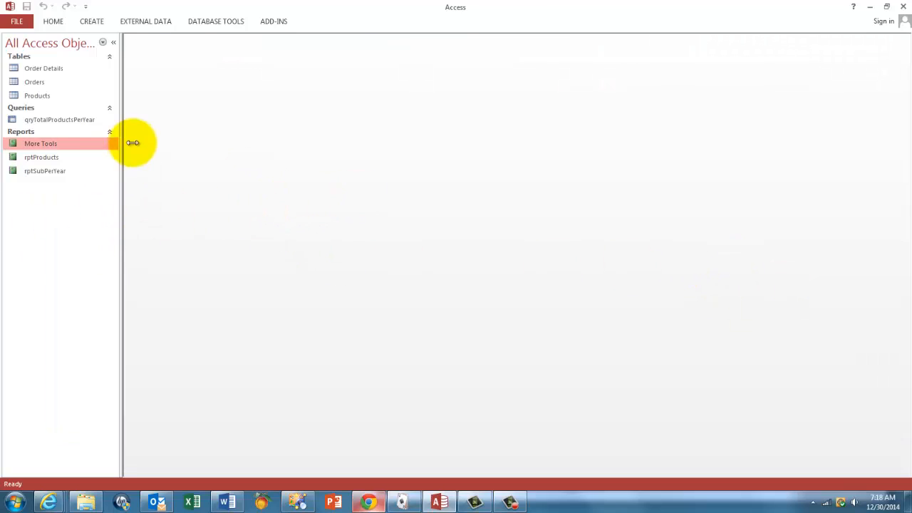
{"action": "mouse_move", "coordinate": [51, 119]}
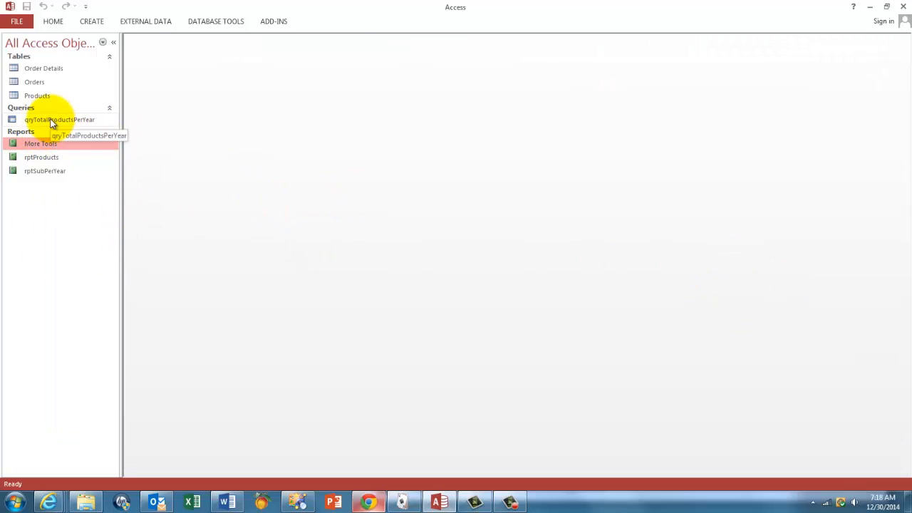
Run qryTotalProductsPerYear and switch it to Design view.
{"action": "left_click", "coordinate": [59, 119]}
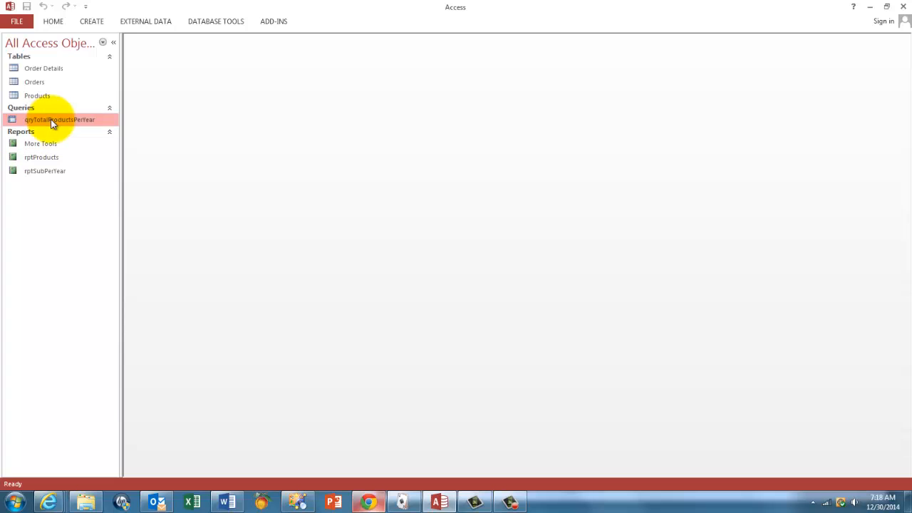
{"action": "double_click", "coordinate": [59, 119]}
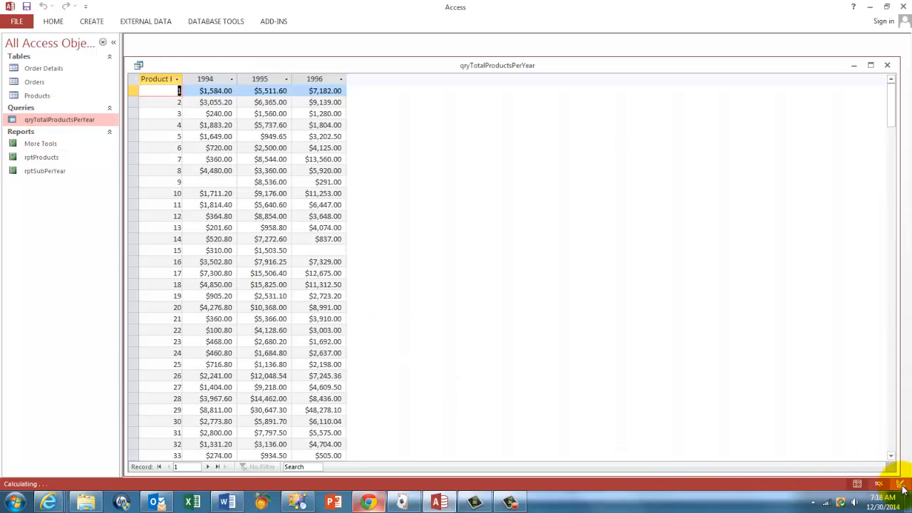
{"action": "left_click", "coordinate": [899, 483]}
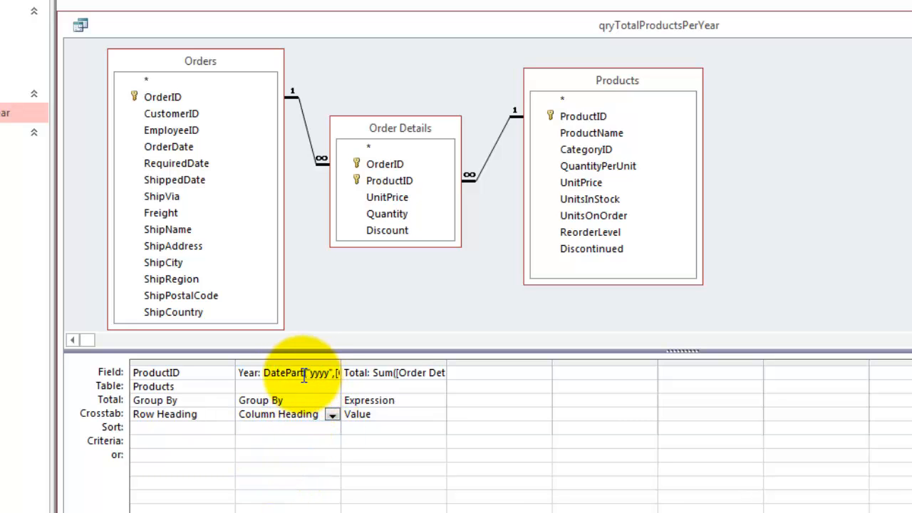
{"action": "right_click", "coordinate": [299, 372]}
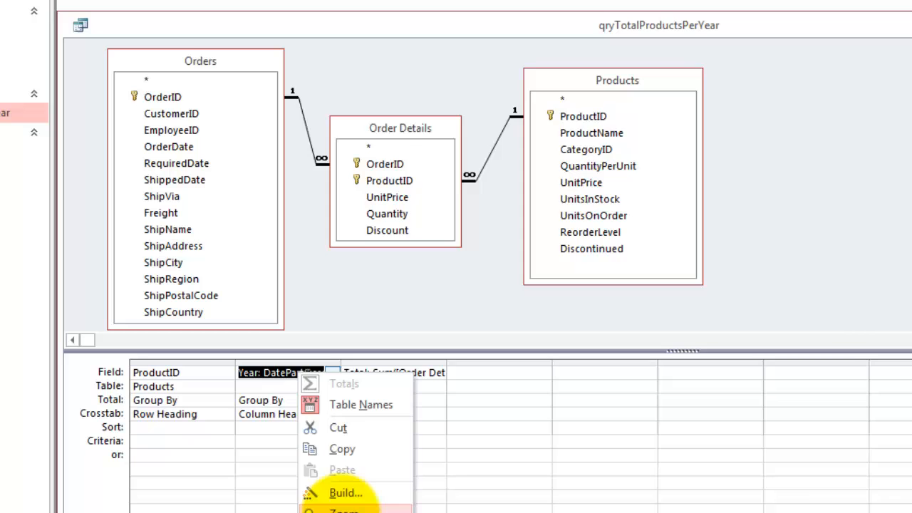
{"action": "left_click", "coordinate": [342, 509]}
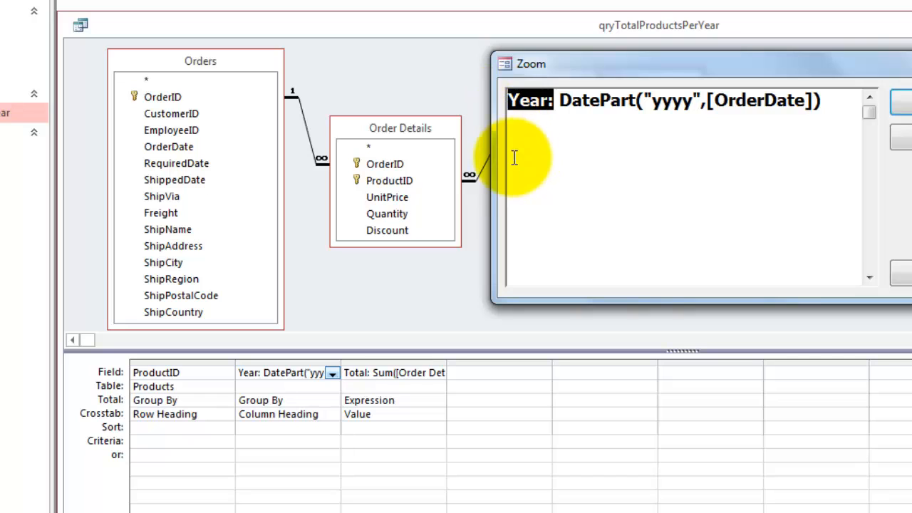
{"action": "mouse_move", "coordinate": [531, 154]}
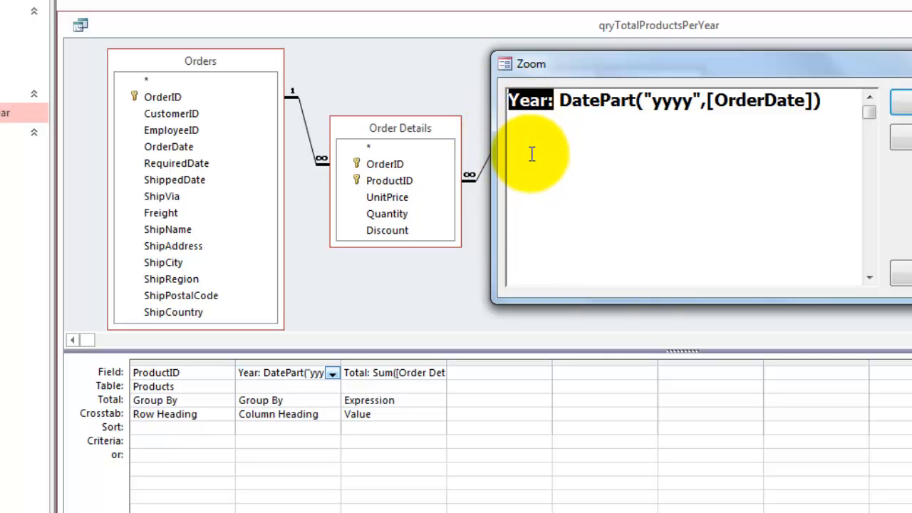
{"action": "double_click", "coordinate": [597, 99]}
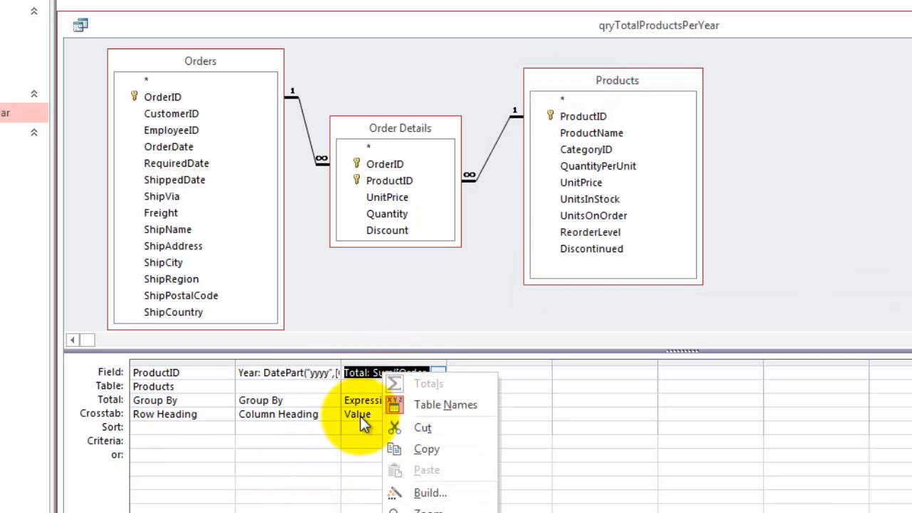
Inspect Sum([Order Details].[UnitPrice]*[Quantity]) in the Zoom box, then close it.
{"action": "left_click", "coordinate": [427, 508]}
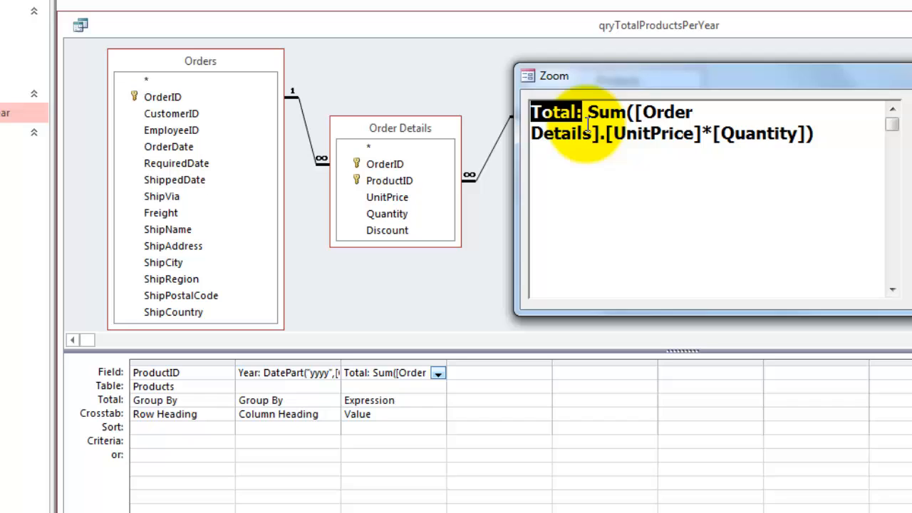
{"action": "double_click", "coordinate": [603, 111]}
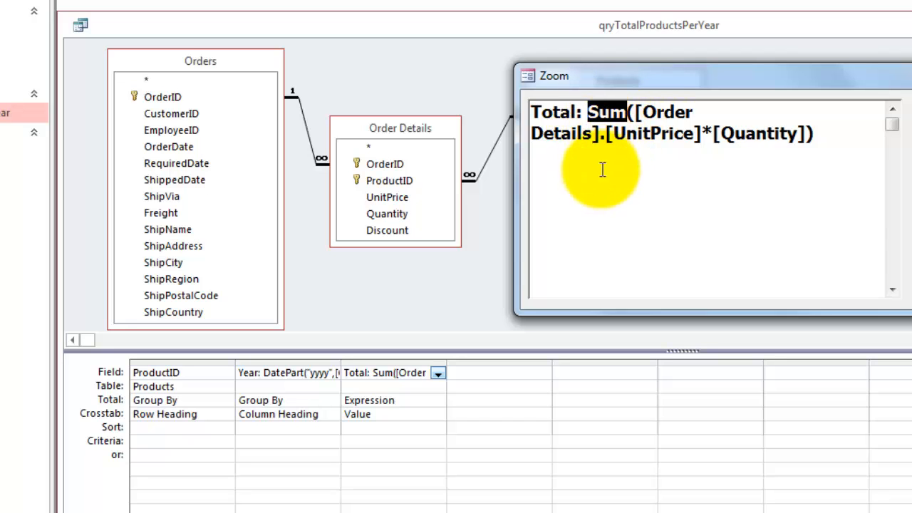
{"action": "double_click", "coordinate": [650, 133]}
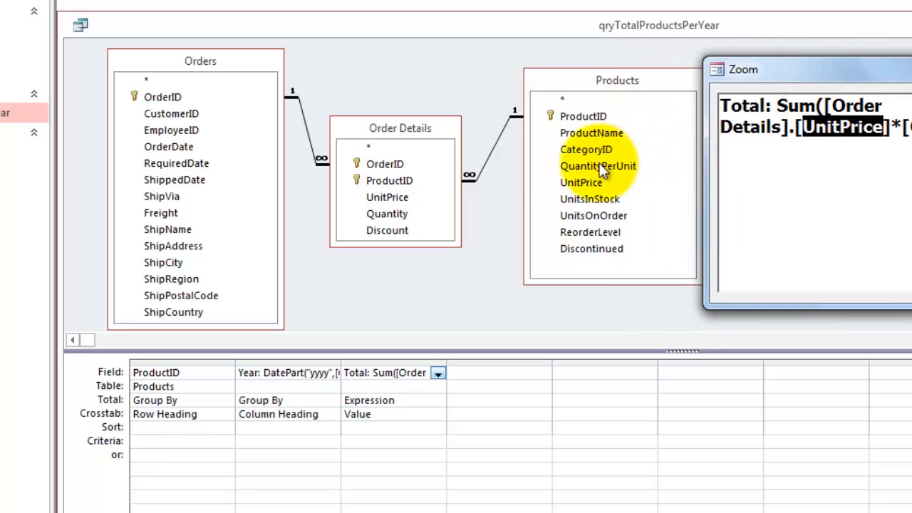
{"action": "mouse_move", "coordinate": [387, 197]}
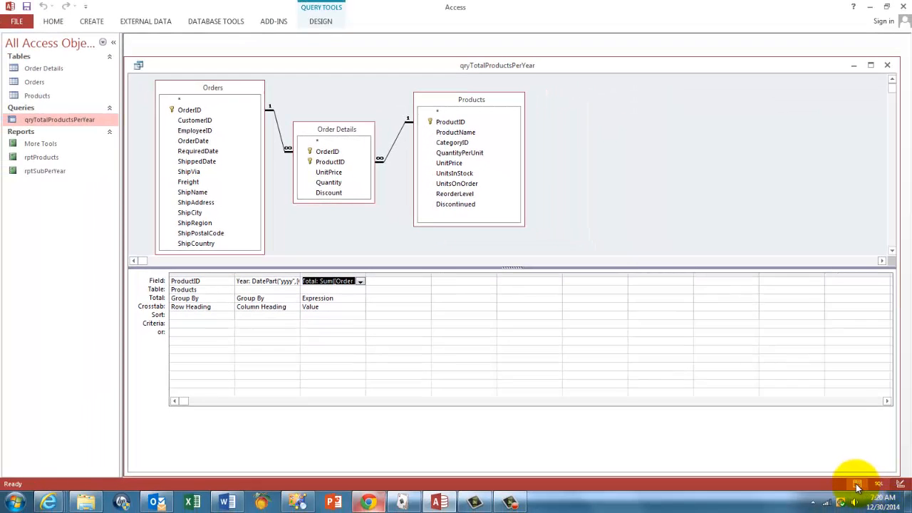
{"action": "left_click", "coordinate": [856, 484]}
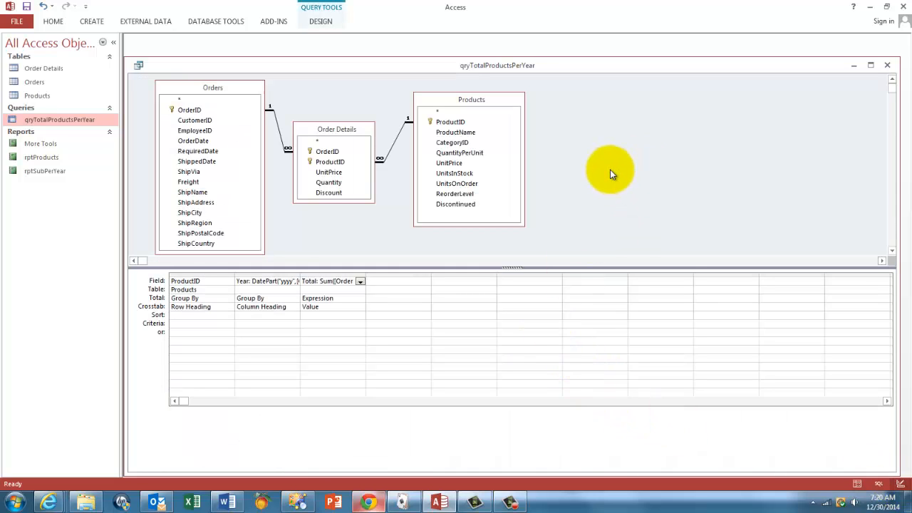
Review the 1994,1995,1996 Column Headings property, then close and save the crosstab query.
{"action": "right_click", "coordinate": [610, 174]}
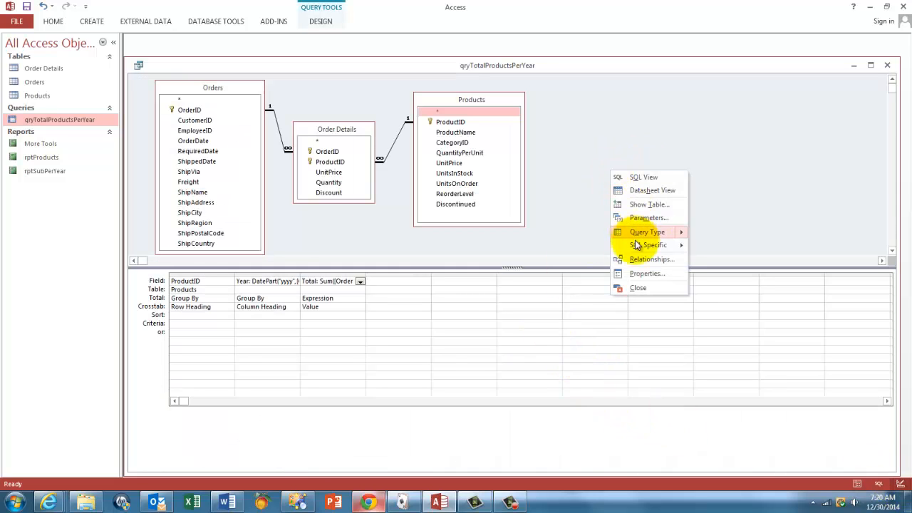
{"action": "left_click", "coordinate": [646, 273]}
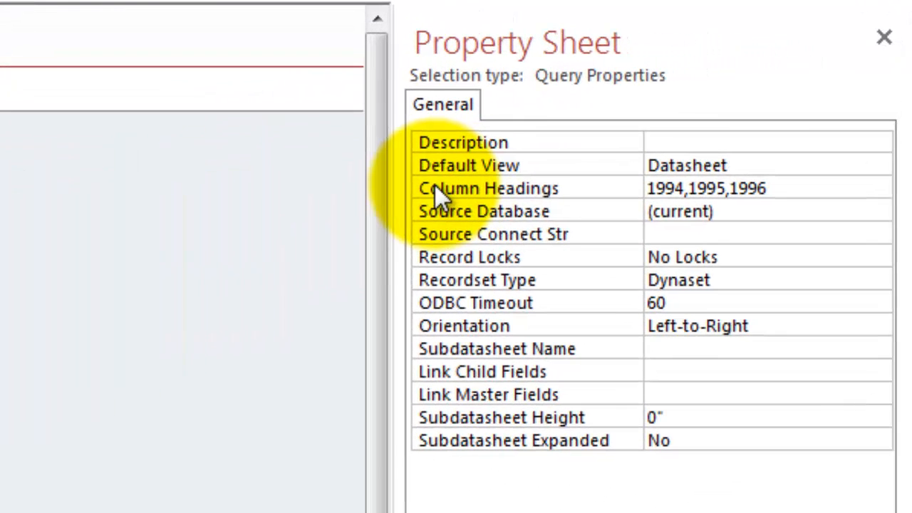
{"action": "left_click", "coordinate": [705, 188]}
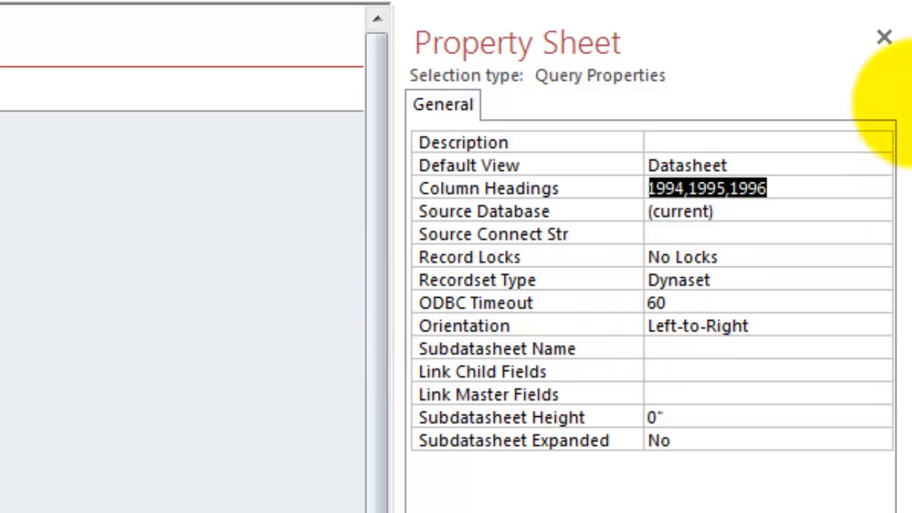
{"action": "left_click", "coordinate": [884, 37]}
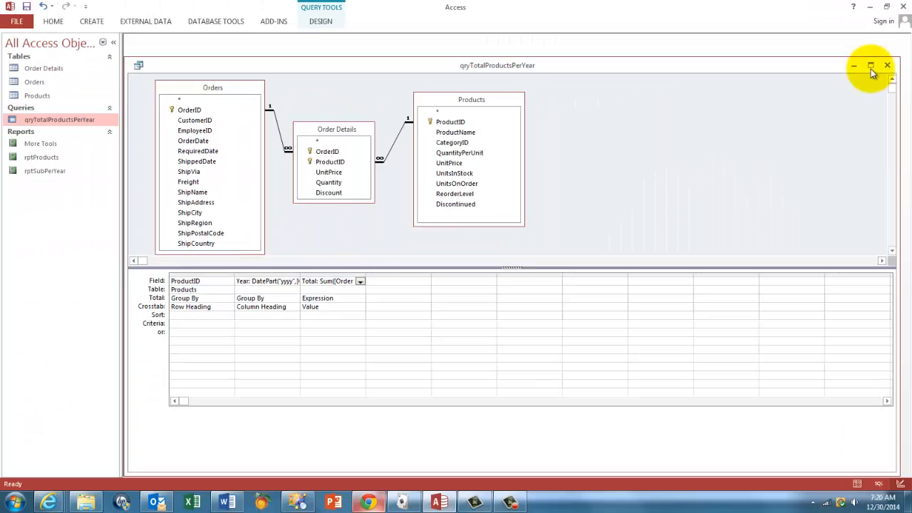
{"action": "left_click", "coordinate": [887, 65]}
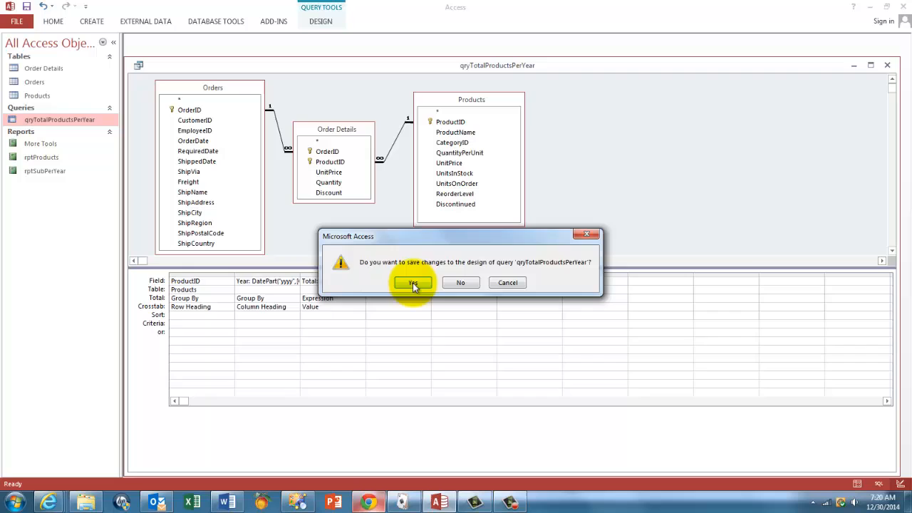
{"action": "left_click", "coordinate": [414, 282]}
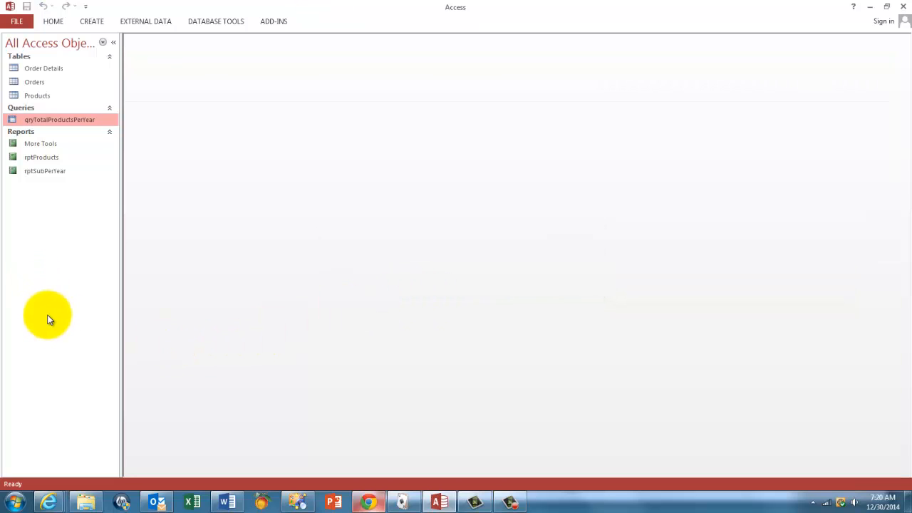
{"action": "mouse_move", "coordinate": [41, 312]}
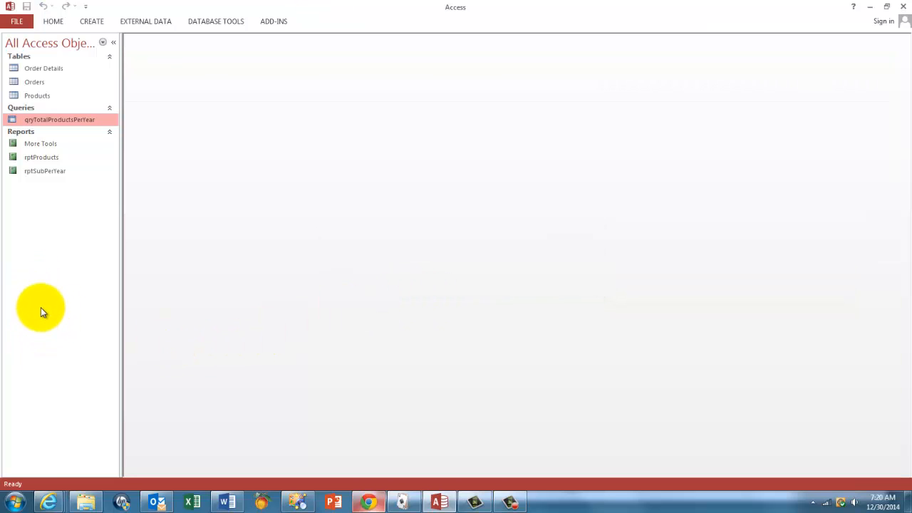
{"action": "mouse_move", "coordinate": [174, 246]}
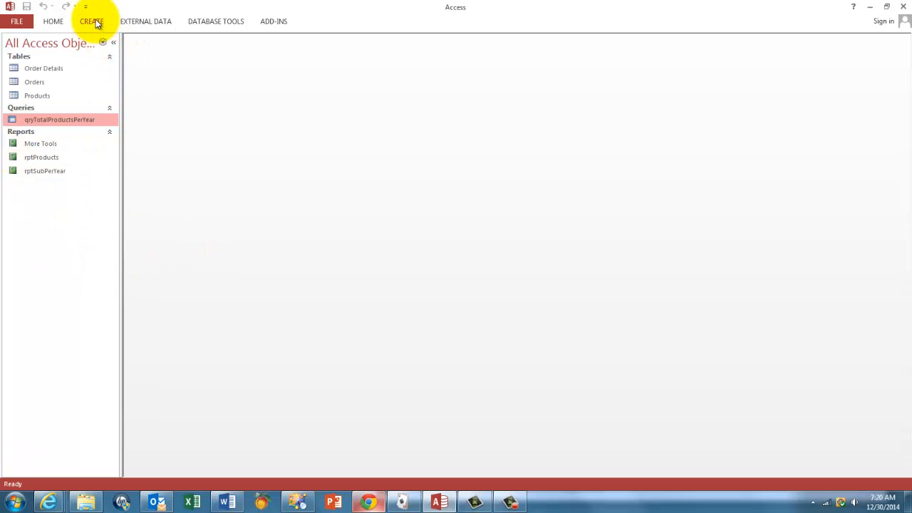
Start the Report Wizard using the Products table as the source.
{"action": "left_click", "coordinate": [91, 21]}
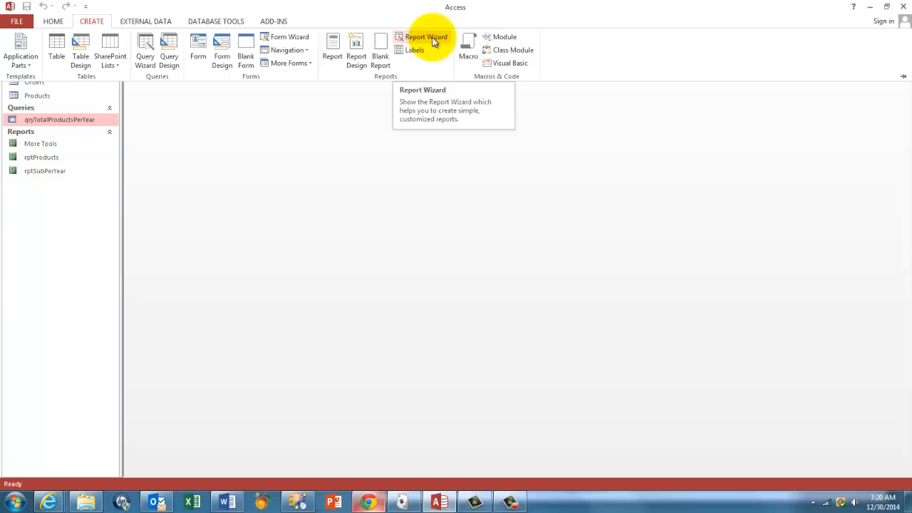
{"action": "left_click", "coordinate": [426, 37]}
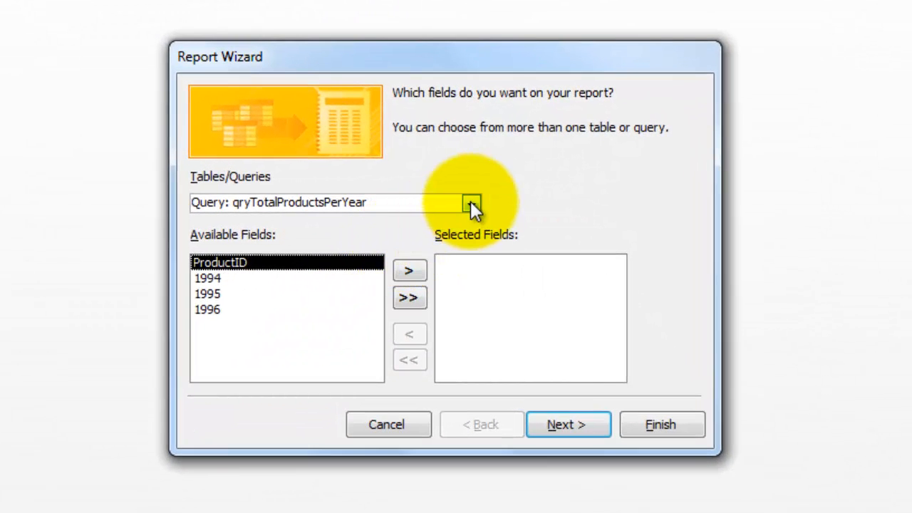
{"action": "left_click", "coordinate": [471, 203]}
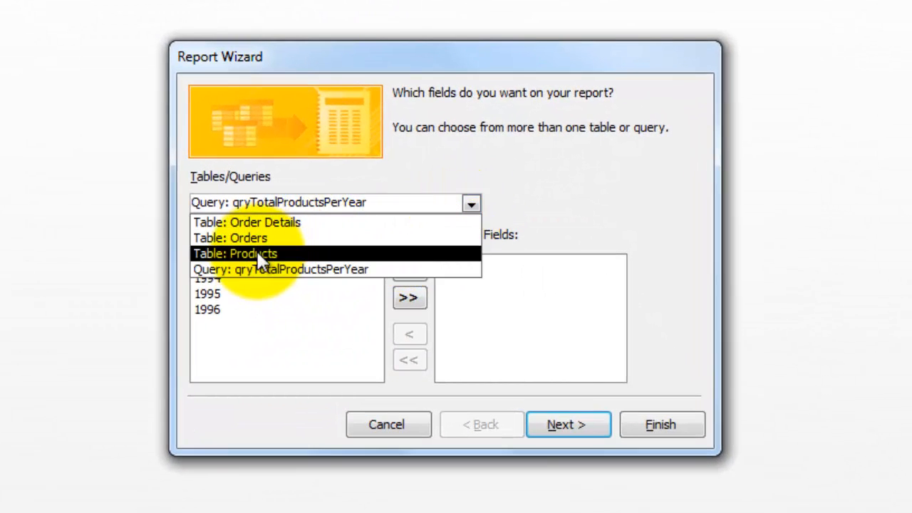
{"action": "left_click", "coordinate": [235, 252]}
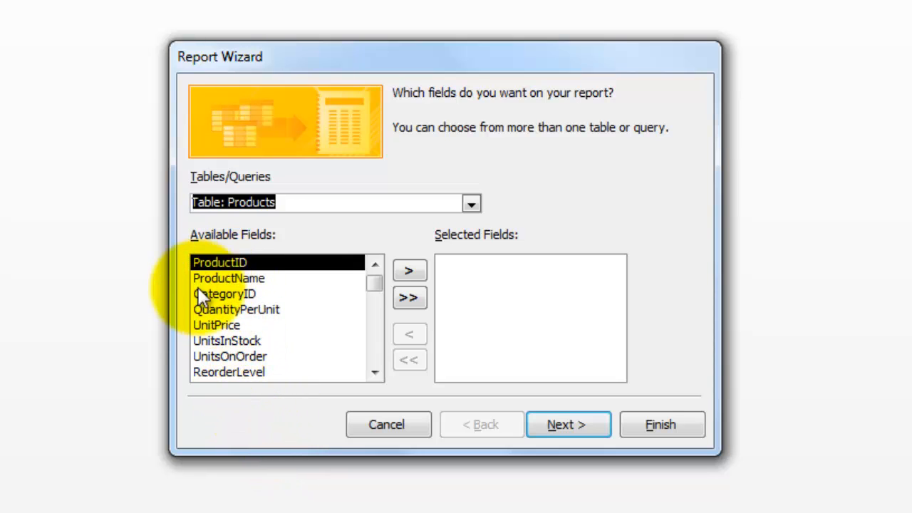
Add ProductName, ProductID, UnitPrice and UnitsInStock as report fields.
{"action": "left_click", "coordinate": [228, 278]}
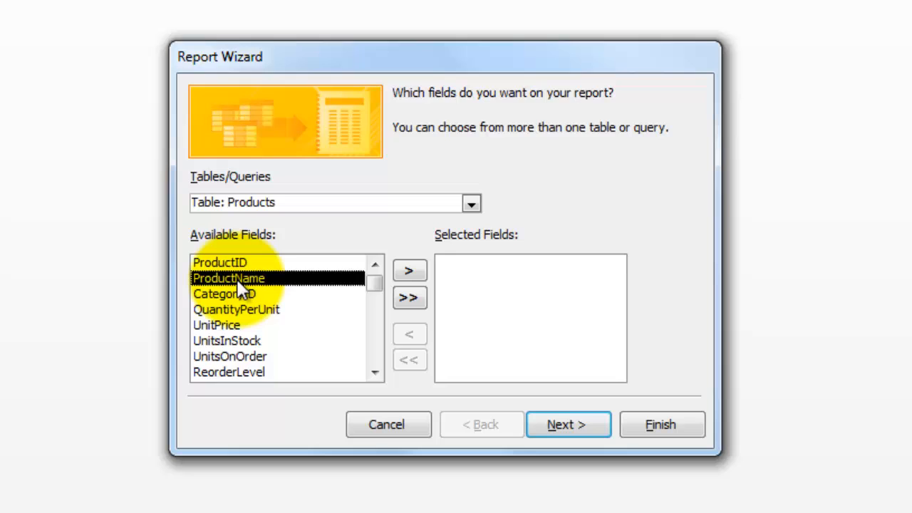
{"action": "left_click", "coordinate": [410, 270]}
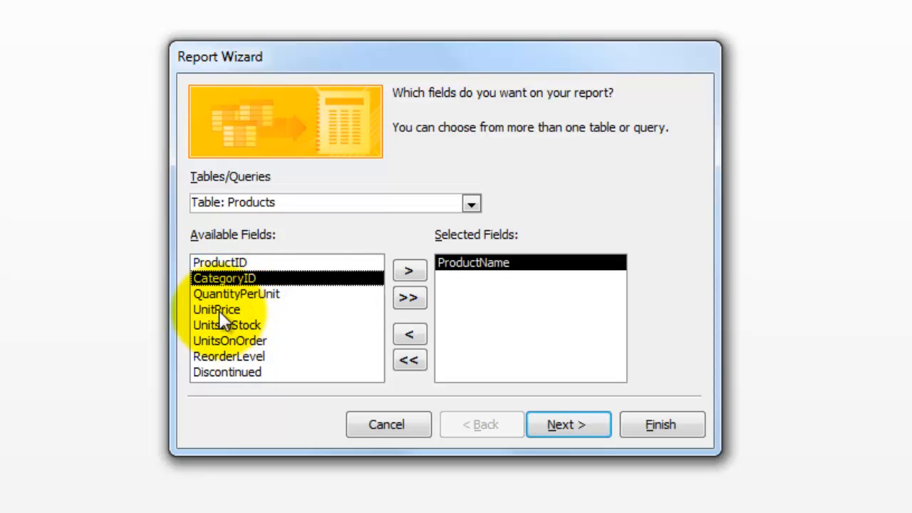
{"action": "left_click", "coordinate": [408, 270]}
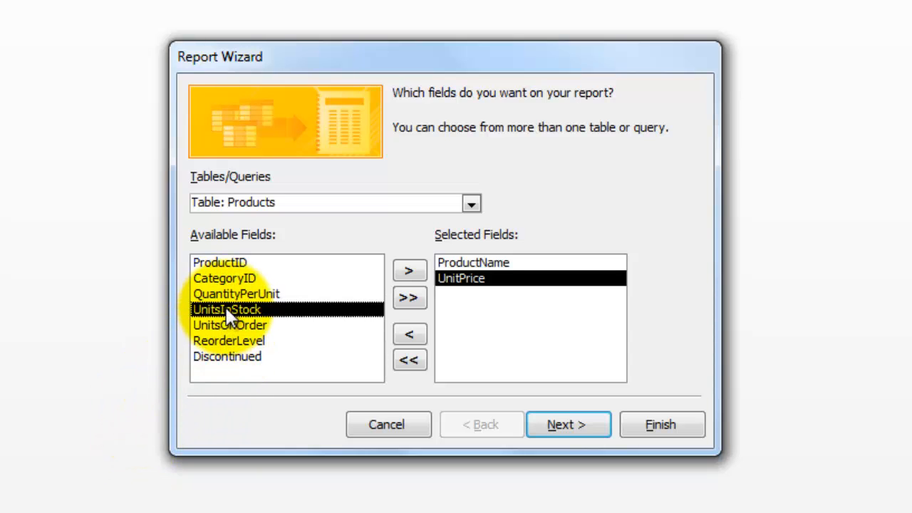
{"action": "left_click", "coordinate": [410, 270]}
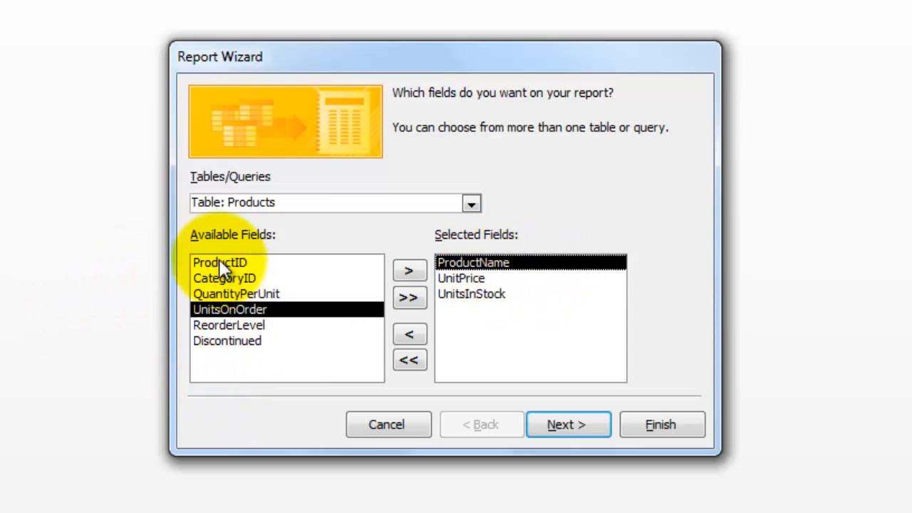
{"action": "left_click", "coordinate": [220, 263]}
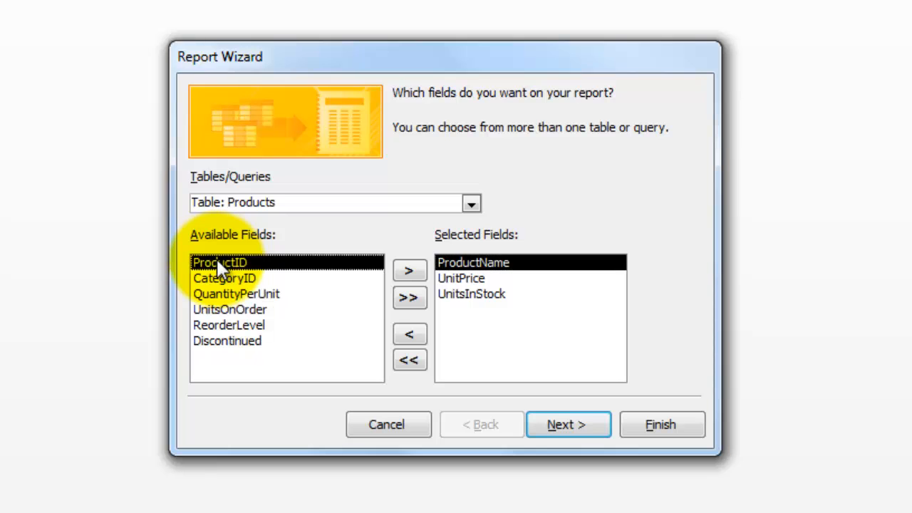
{"action": "left_click", "coordinate": [410, 270]}
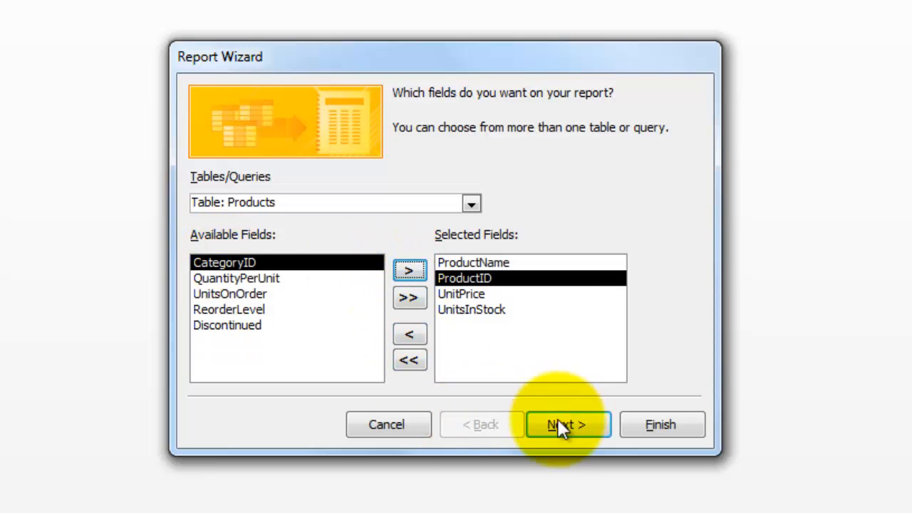
Keep default grouping and tabular layout, title it 'Report', and finish.
{"action": "left_click", "coordinate": [565, 424]}
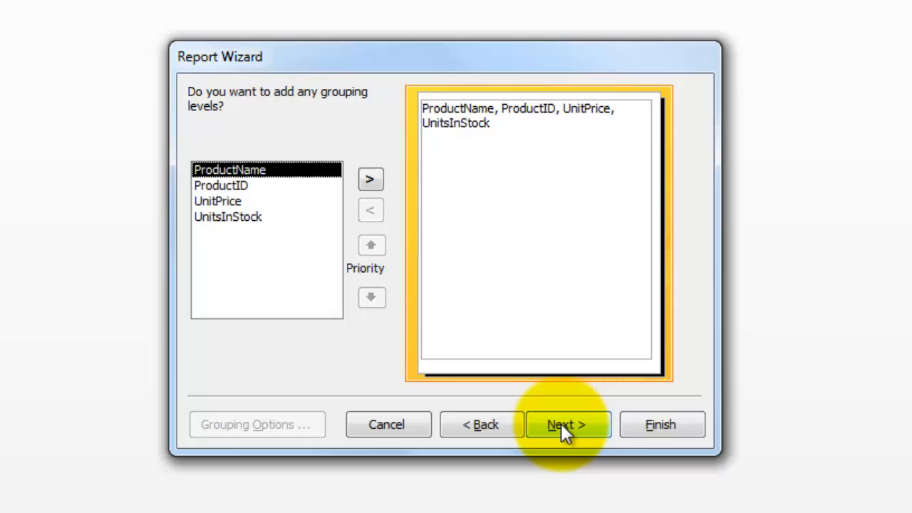
{"action": "left_click", "coordinate": [567, 423]}
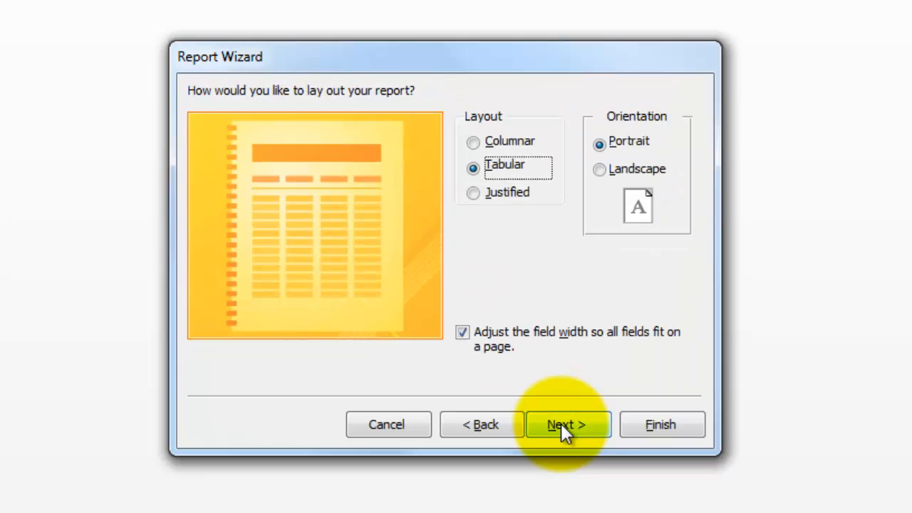
{"action": "left_click", "coordinate": [566, 423]}
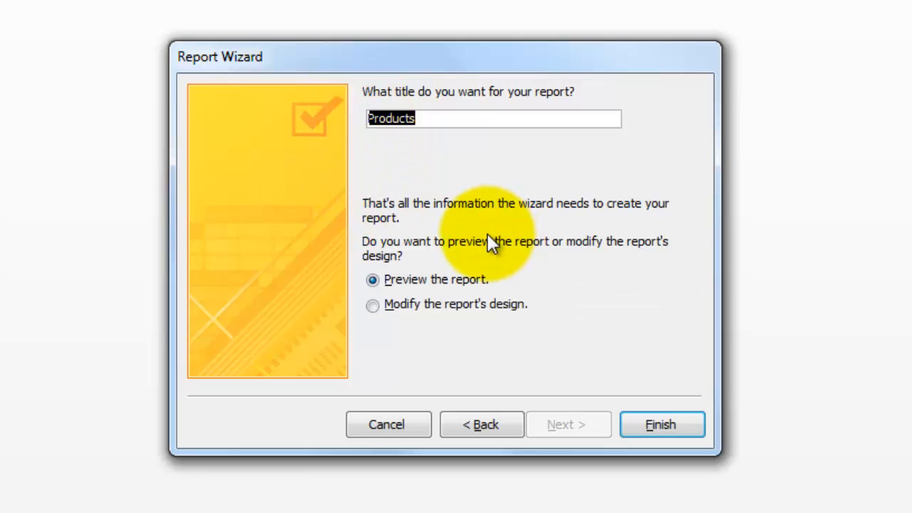
{"action": "type", "text": "Report"}
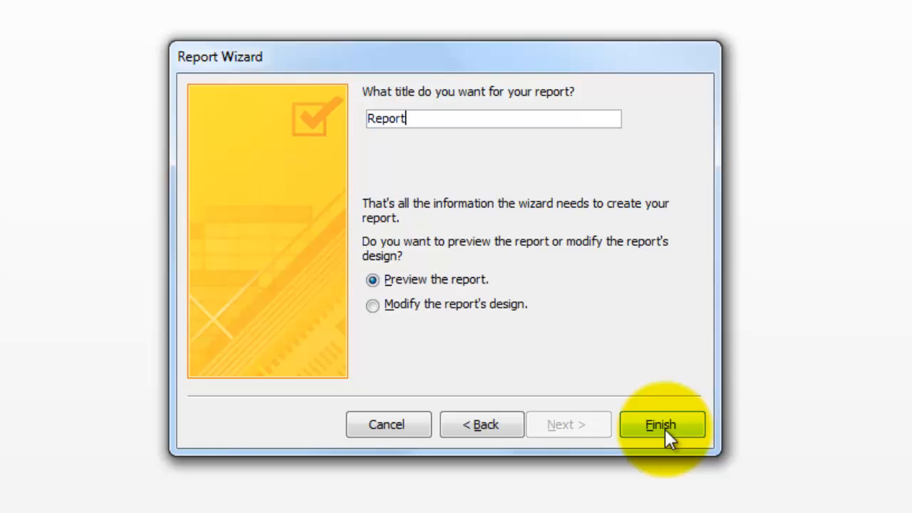
{"action": "left_click", "coordinate": [661, 424]}
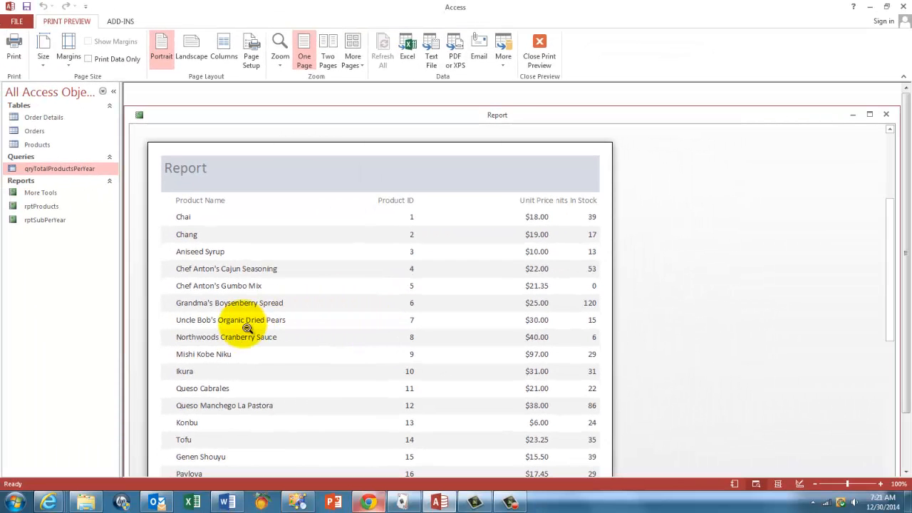
{"action": "mouse_move", "coordinate": [885, 115]}
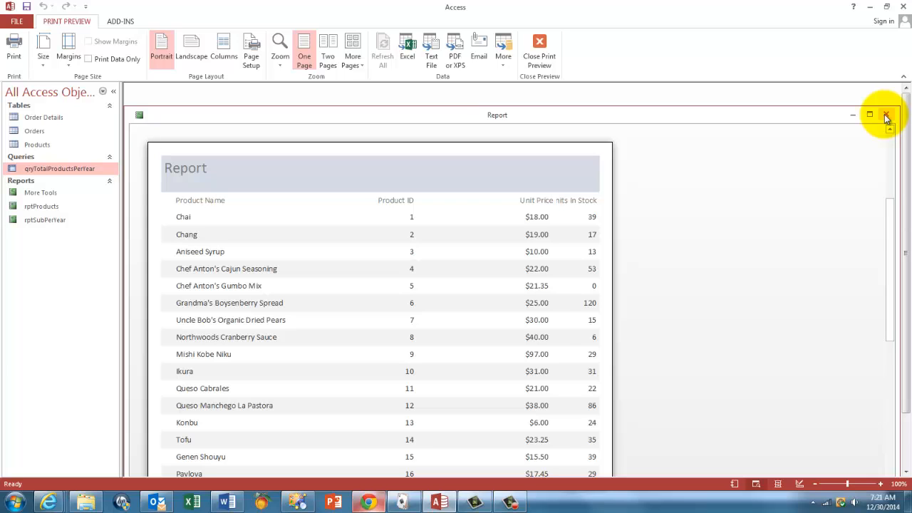
Refresh the Navigation Pane with F5 so Report and SubReport appear.
{"action": "left_click", "coordinate": [886, 115]}
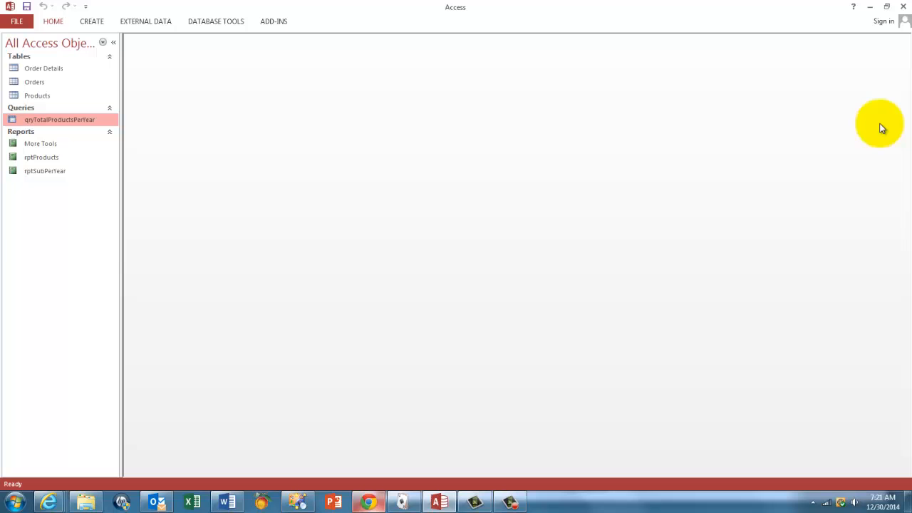
{"action": "key", "text": "f5"}
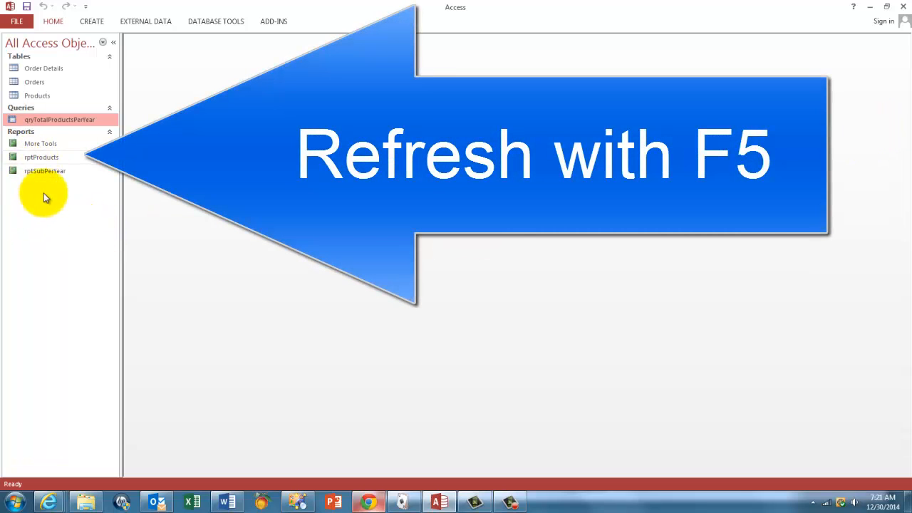
{"action": "key", "text": "f5"}
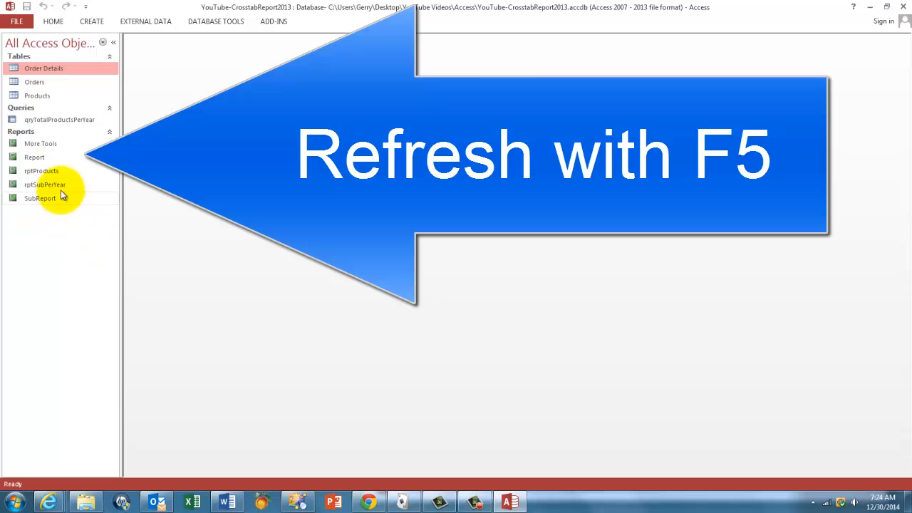
{"action": "key", "text": "f5"}
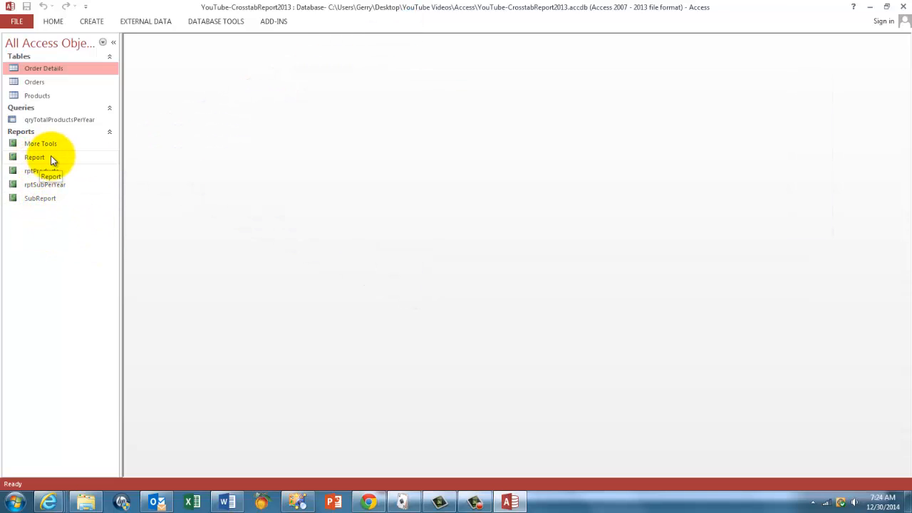
Open the Report report and switch it to Design view.
{"action": "double_click", "coordinate": [34, 156]}
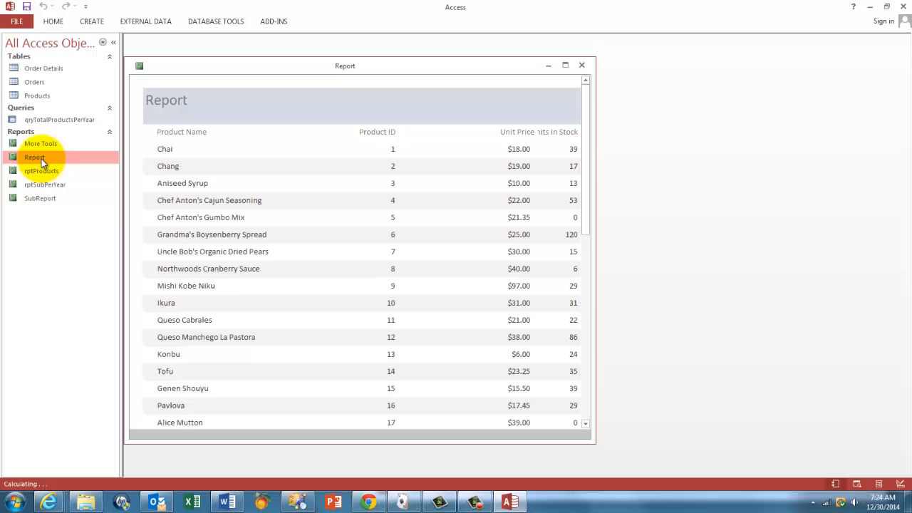
{"action": "left_click", "coordinate": [34, 157]}
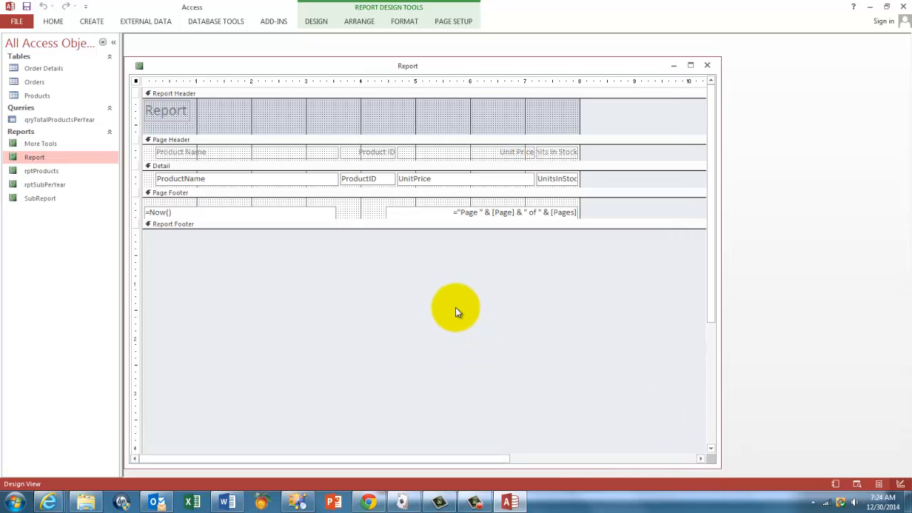
{"action": "mouse_move", "coordinate": [579, 91]}
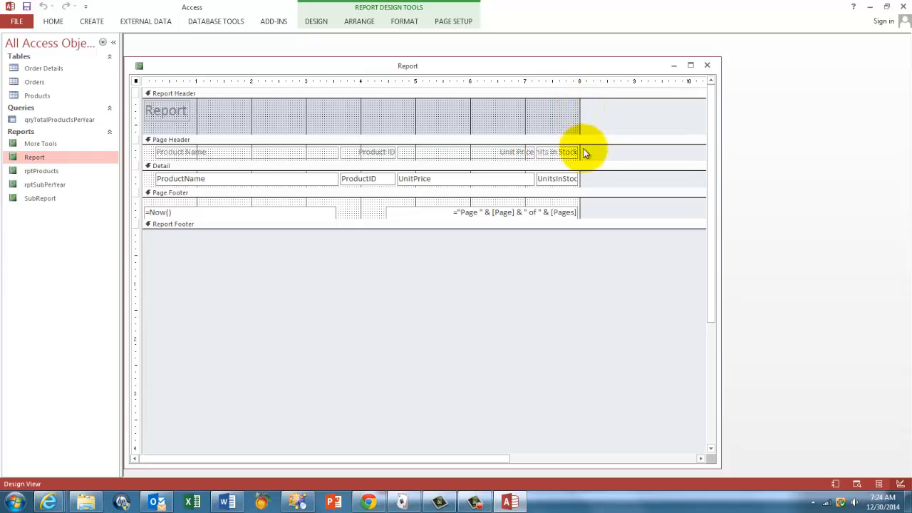
{"action": "mouse_move", "coordinate": [577, 112]}
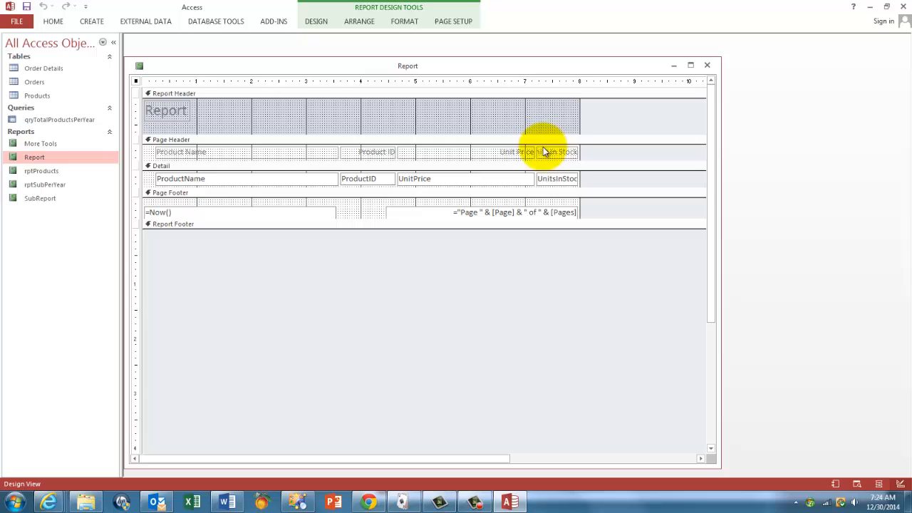
{"action": "mouse_move", "coordinate": [613, 159]}
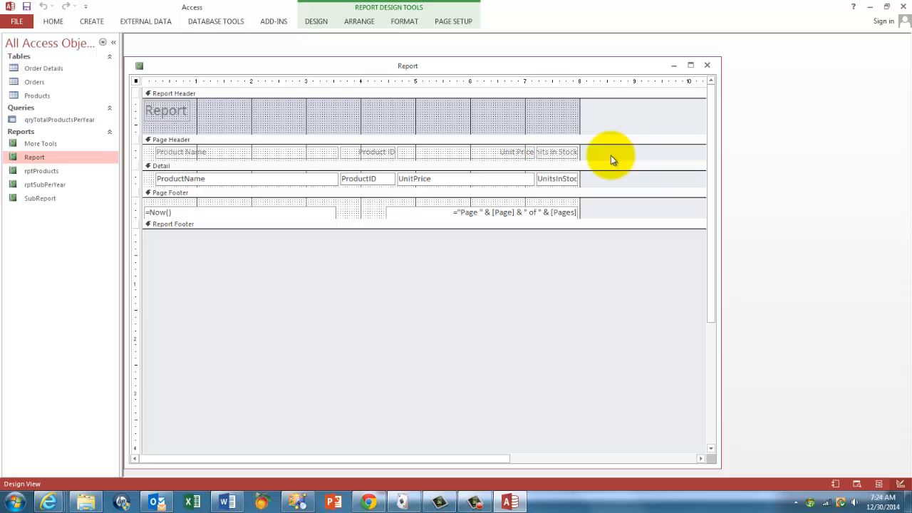
{"action": "mouse_move", "coordinate": [523, 196]}
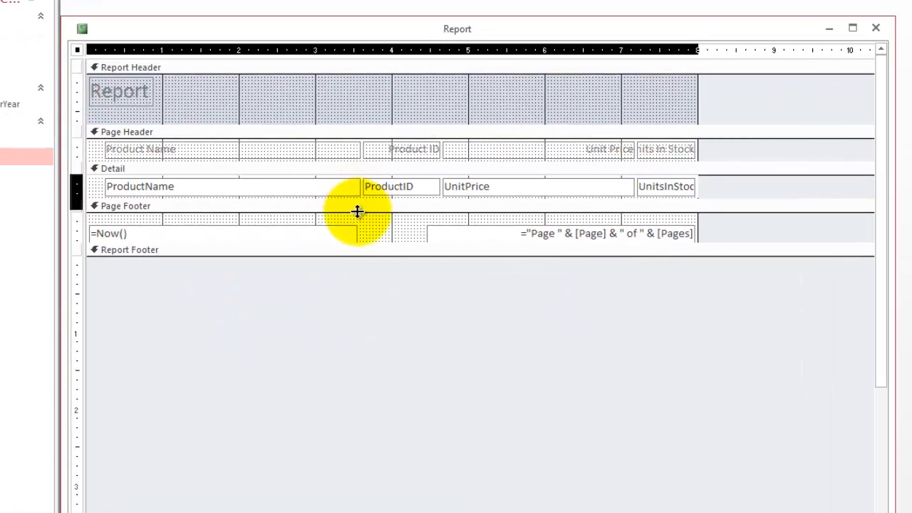
Lengthen the Detail section and draw a Subform/Subreport control below the product fields.
{"action": "left_click_drag", "start_coordinate": [359, 213], "coordinate": [358, 267]}
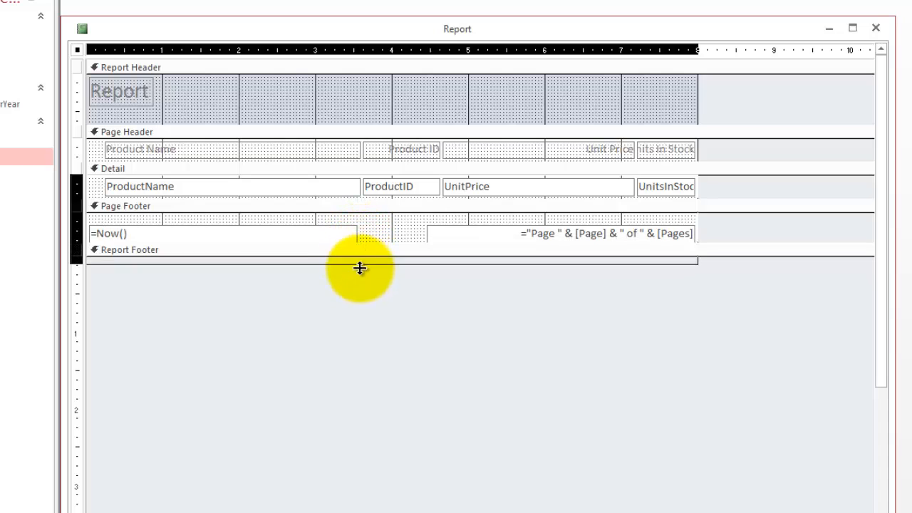
{"action": "left_click_drag", "start_coordinate": [359, 257], "coordinate": [349, 284]}
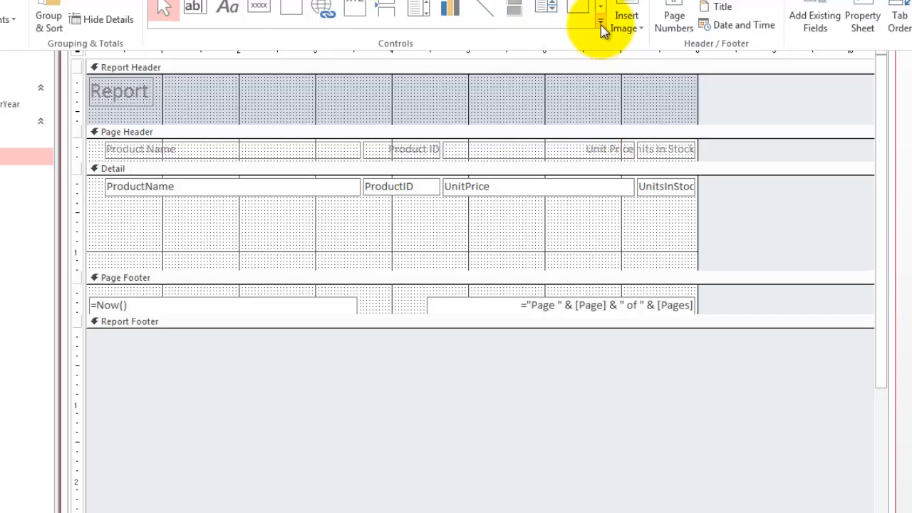
{"action": "left_click", "coordinate": [601, 24]}
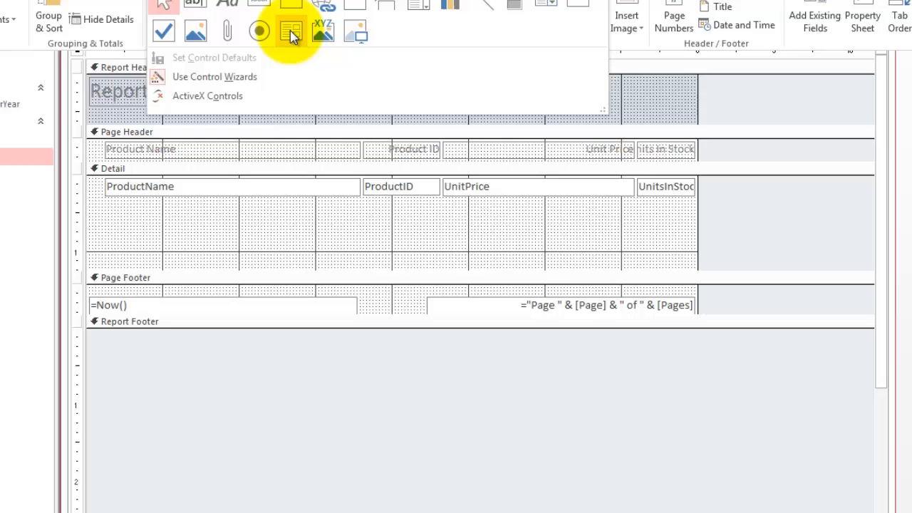
{"action": "left_click", "coordinate": [291, 31]}
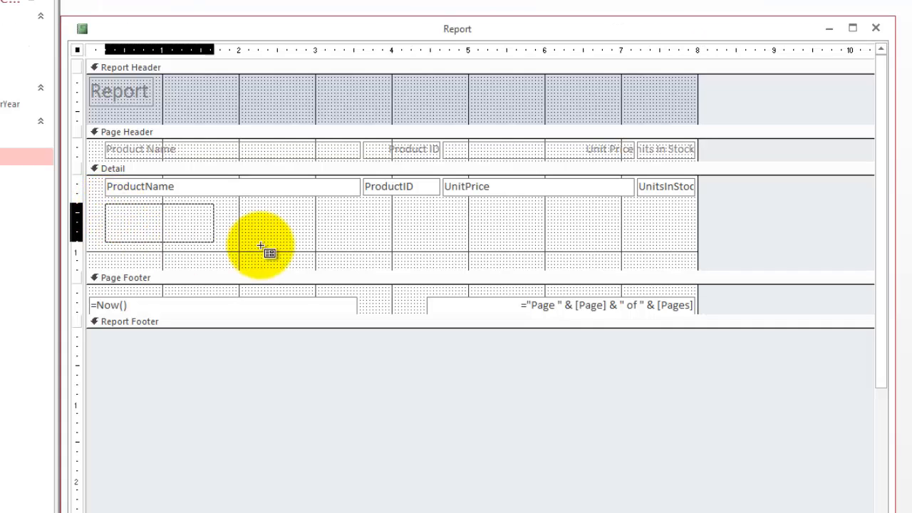
{"action": "left_click_drag", "start_coordinate": [260, 246], "coordinate": [673, 267]}
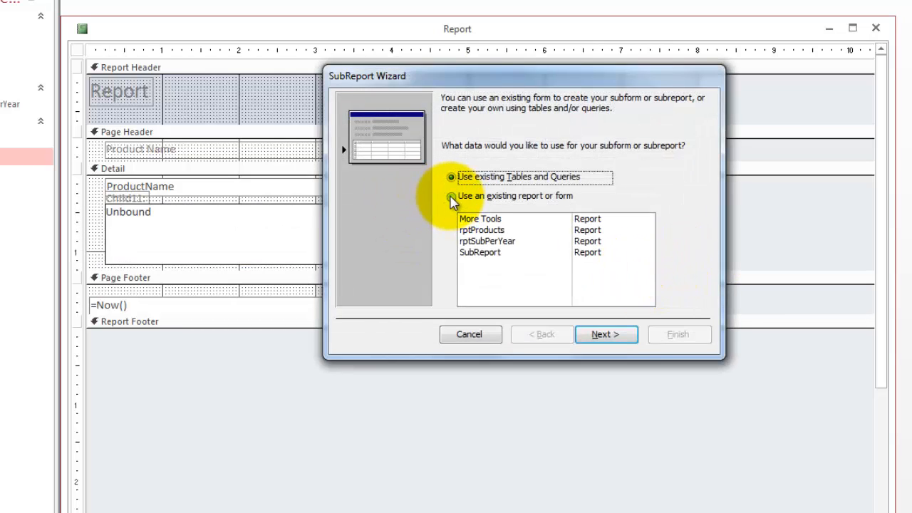
Use the existing SubReport, link it on ProductID, and finish the wizard.
{"action": "left_click", "coordinate": [451, 196]}
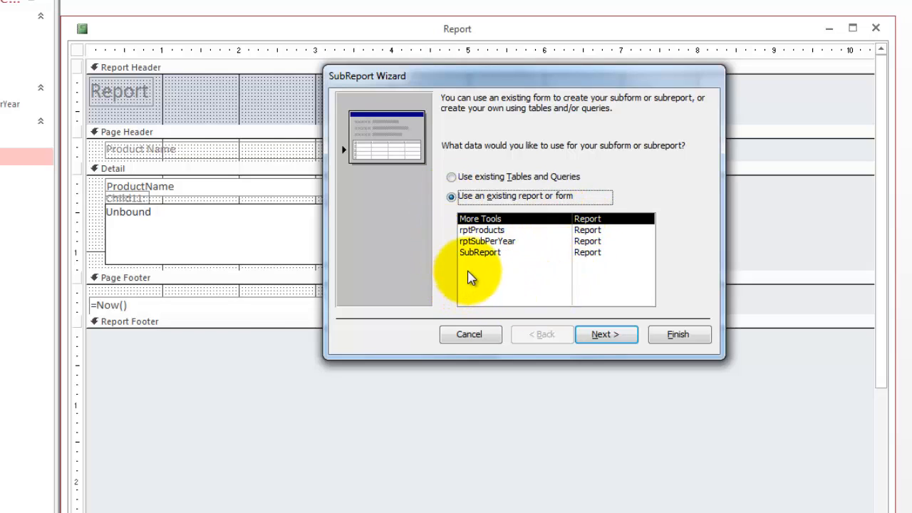
{"action": "left_click", "coordinate": [480, 252]}
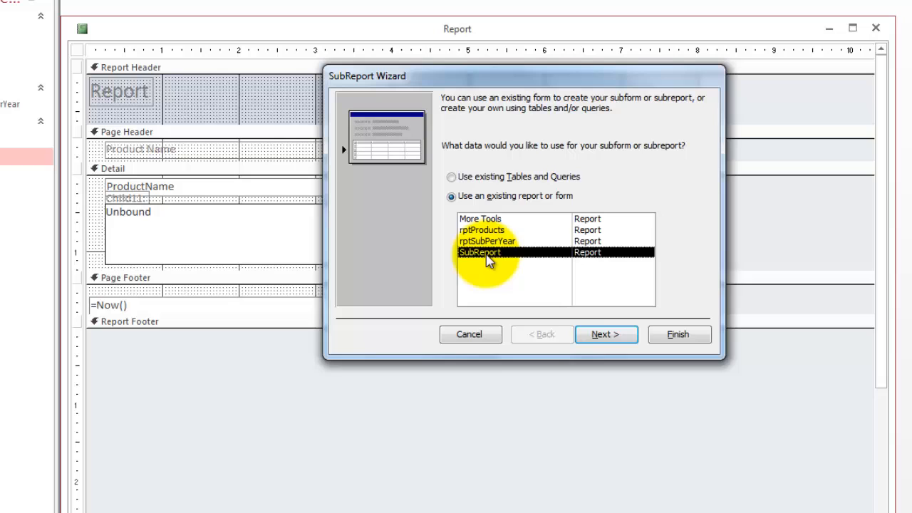
{"action": "left_click", "coordinate": [606, 334]}
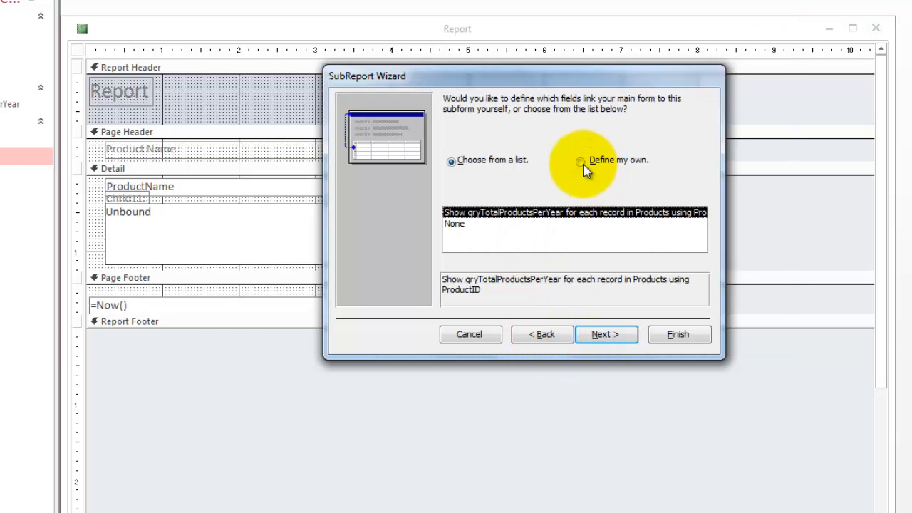
{"action": "left_click", "coordinate": [581, 160]}
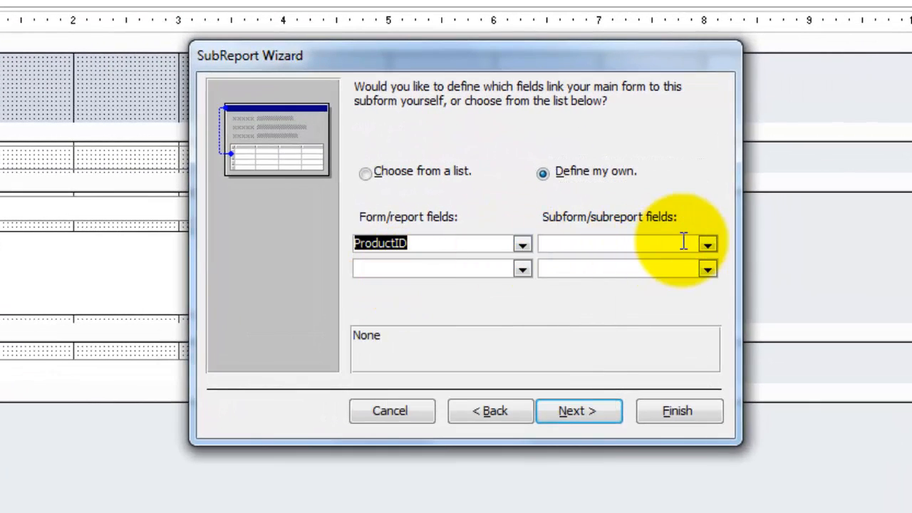
{"action": "left_click", "coordinate": [706, 244]}
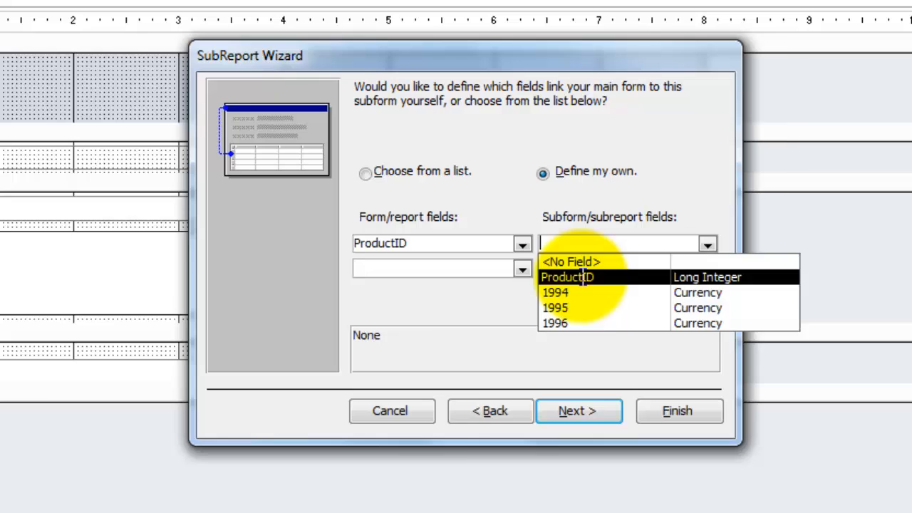
{"action": "left_click", "coordinate": [566, 277]}
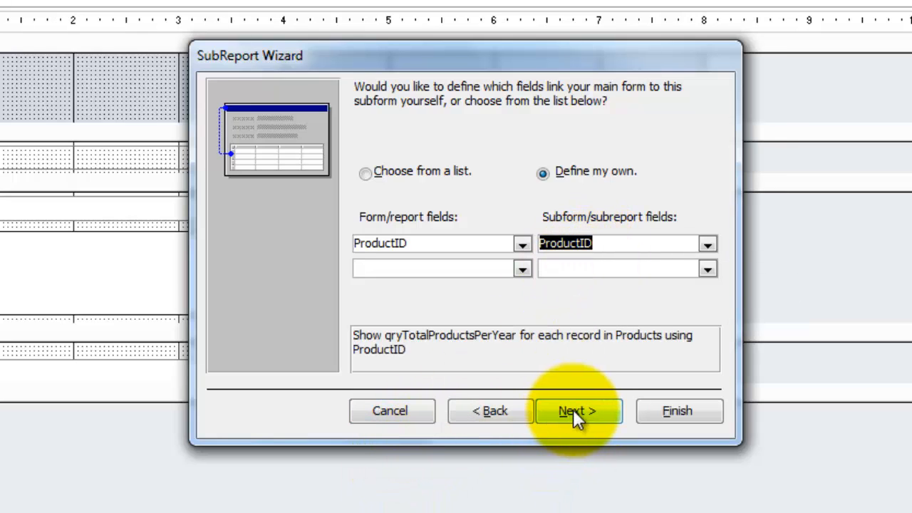
{"action": "left_click", "coordinate": [576, 410]}
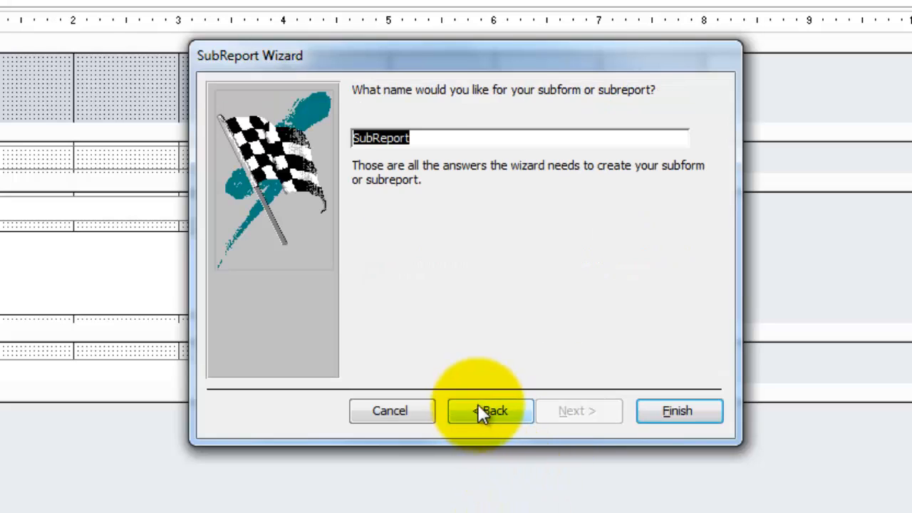
{"action": "mouse_move", "coordinate": [538, 419]}
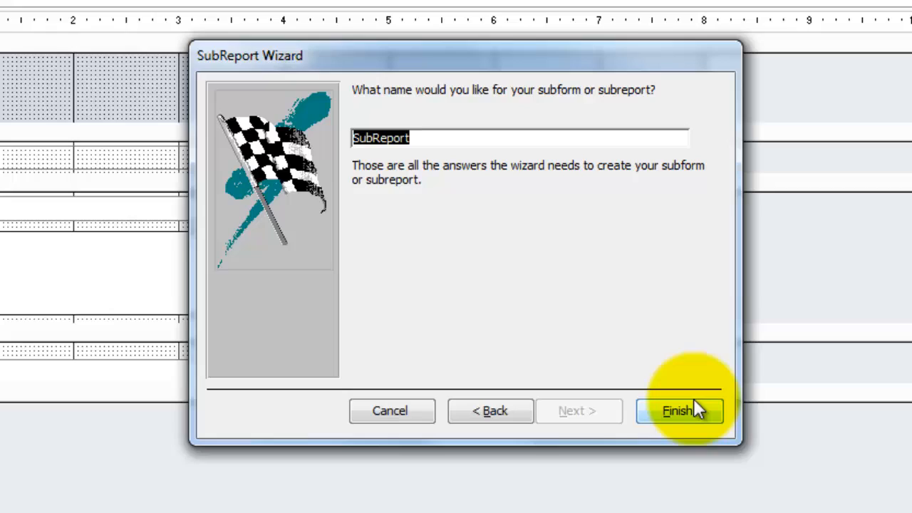
{"action": "left_click", "coordinate": [677, 410]}
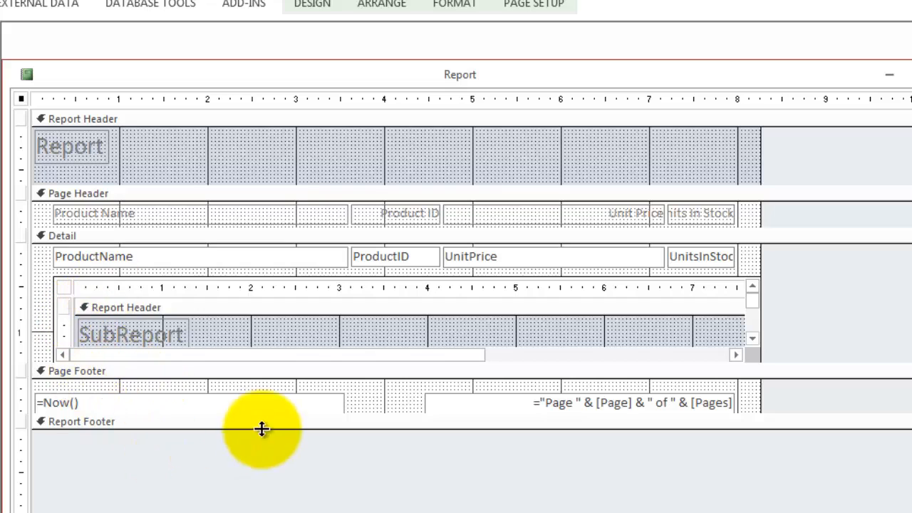
{"action": "mouse_move", "coordinate": [739, 285]}
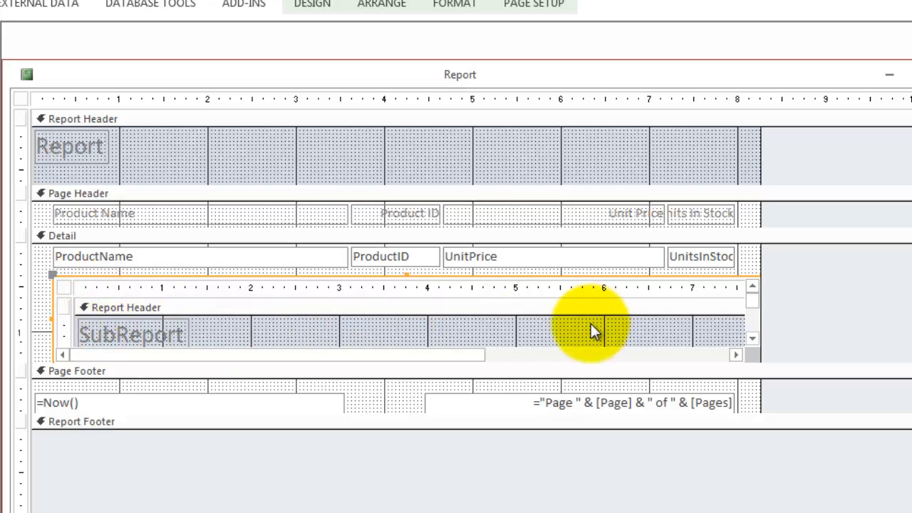
{"action": "mouse_move", "coordinate": [580, 317]}
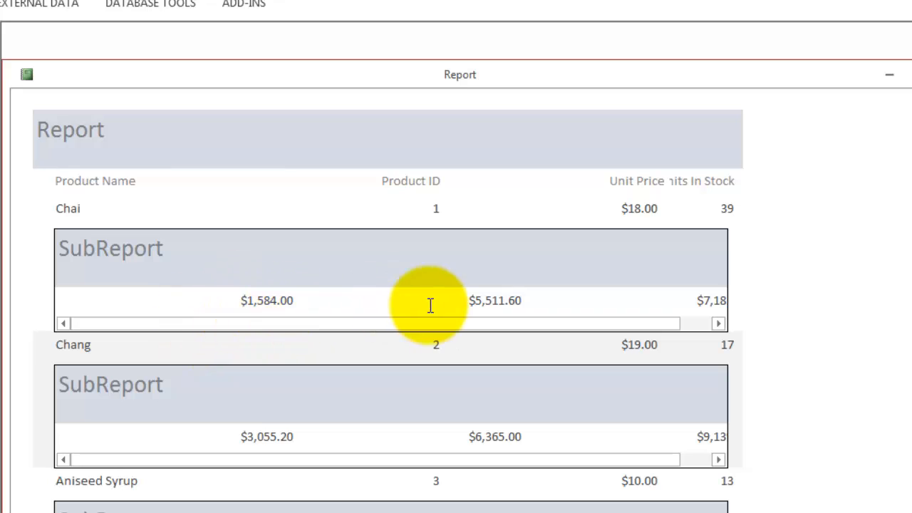
{"action": "mouse_move", "coordinate": [258, 300]}
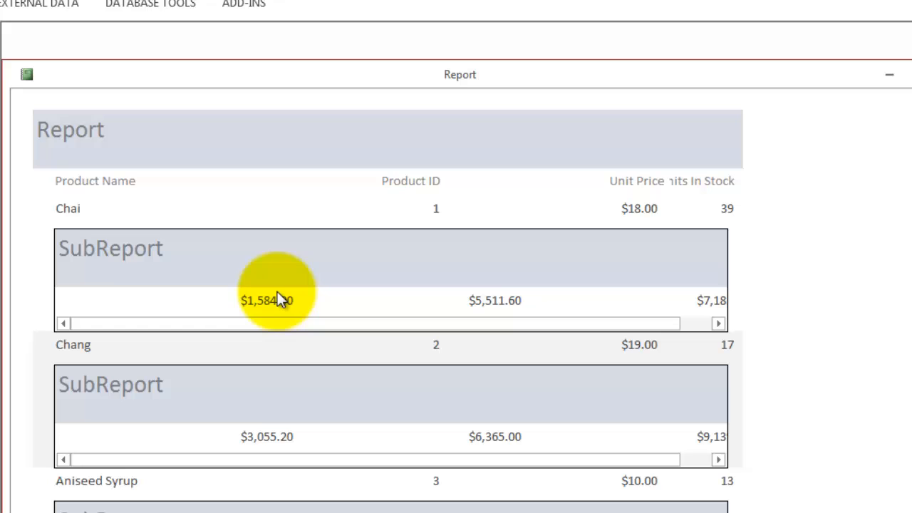
{"action": "mouse_move", "coordinate": [586, 287]}
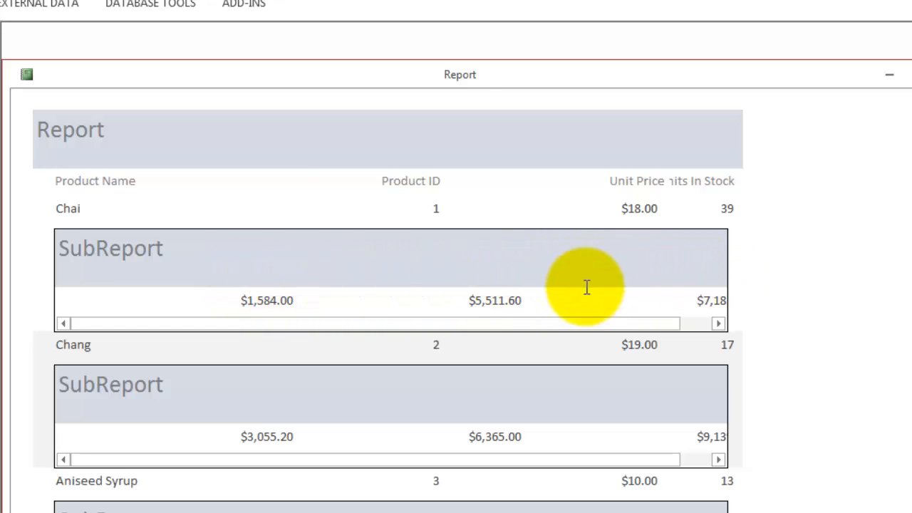
{"action": "mouse_move", "coordinate": [114, 264]}
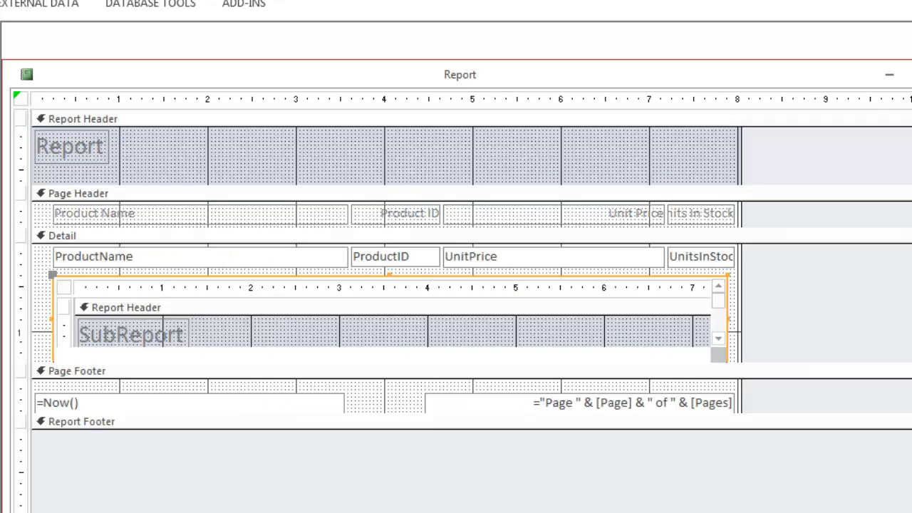
{"action": "left_click", "coordinate": [143, 334]}
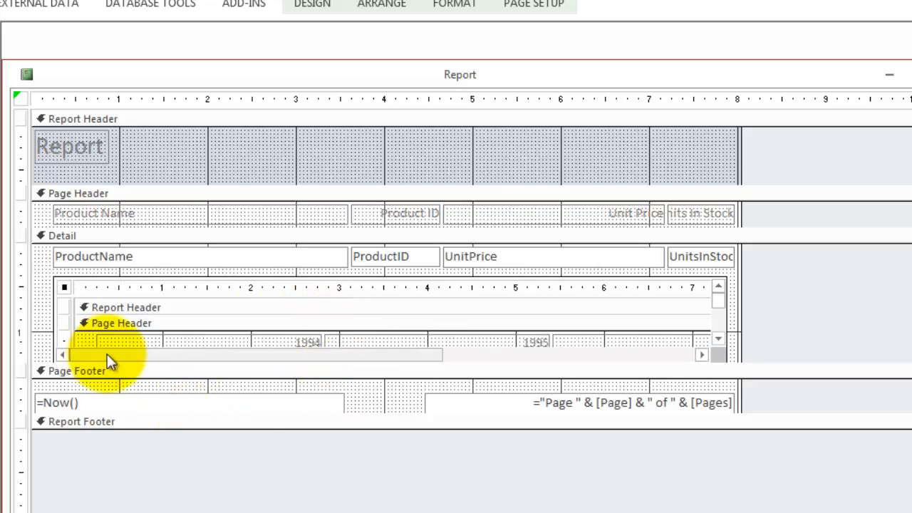
{"action": "mouse_move", "coordinate": [730, 398]}
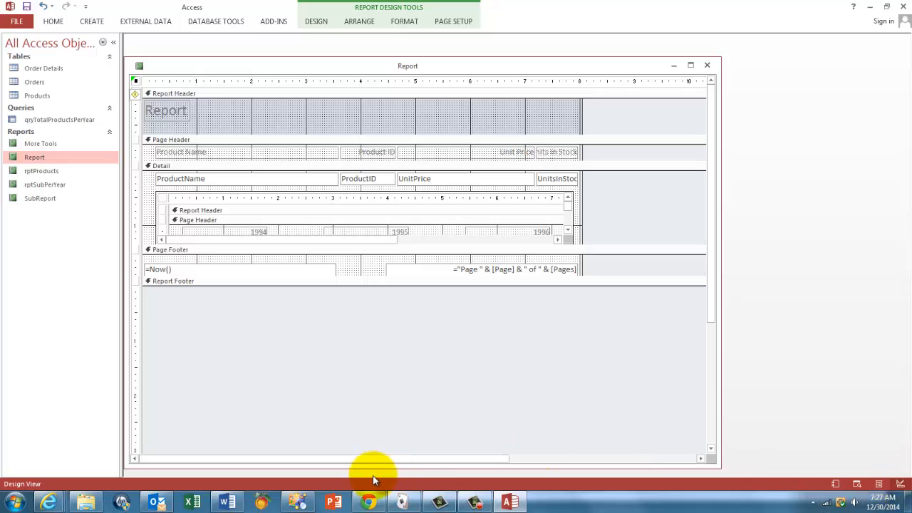
{"action": "mouse_move", "coordinate": [178, 354]}
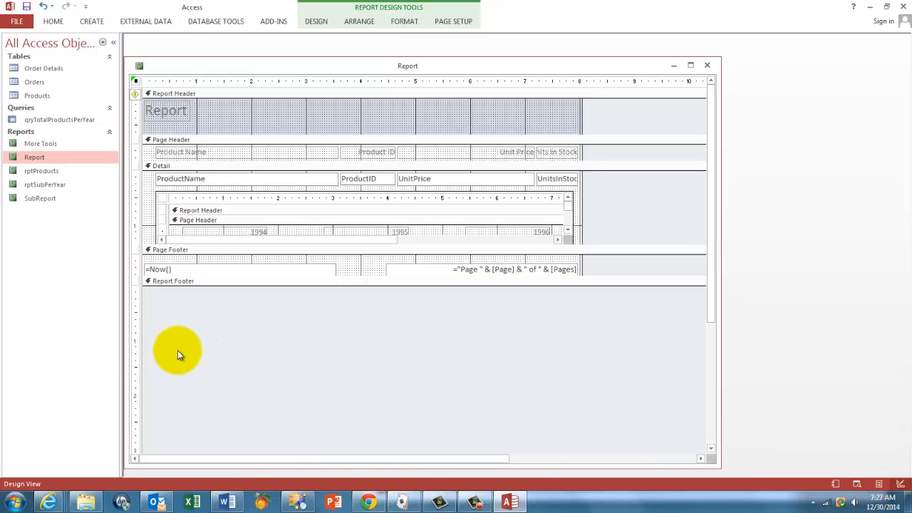
Set the subreport control's Show Page Header and Page Footer to Yes.
{"action": "left_click", "coordinate": [181, 178]}
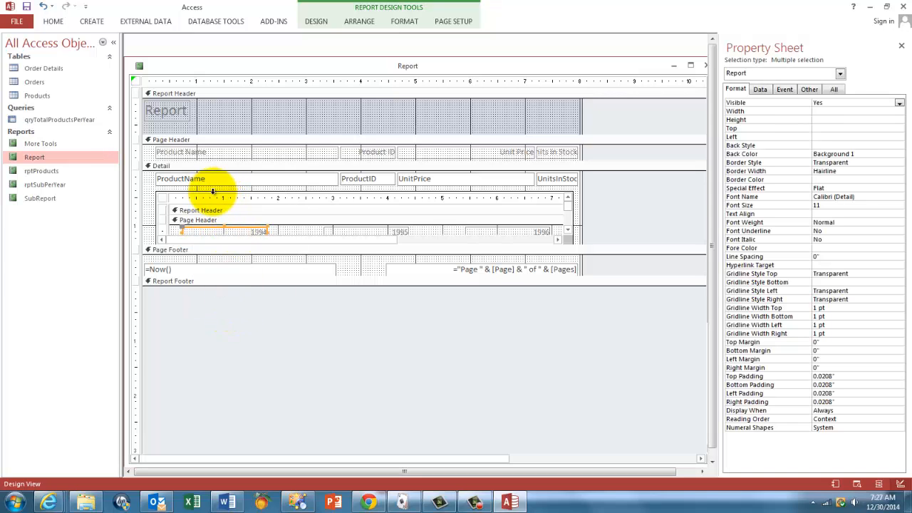
{"action": "left_click", "coordinate": [214, 192]}
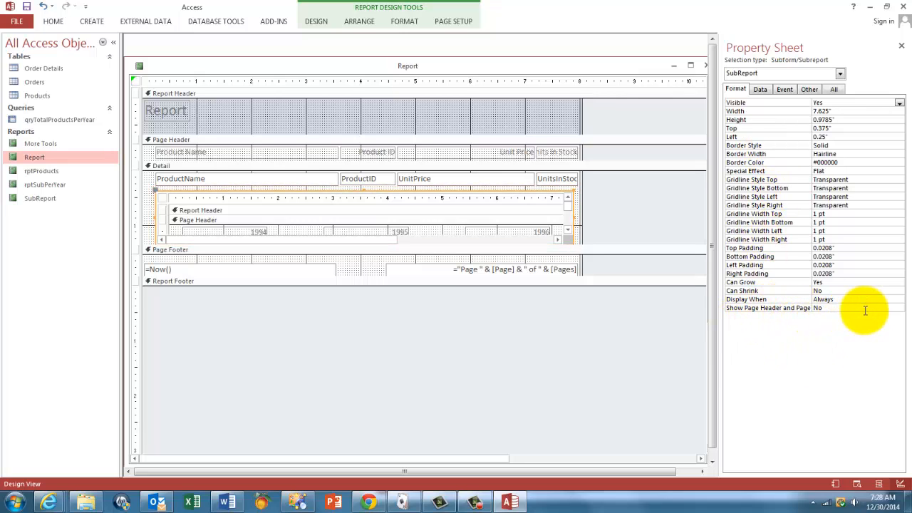
{"action": "left_click", "coordinate": [898, 308]}
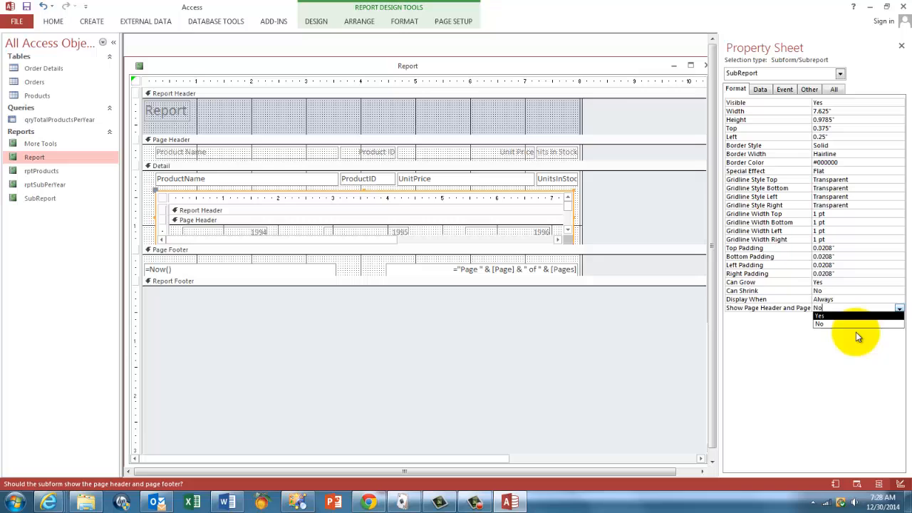
{"action": "left_click", "coordinate": [819, 316]}
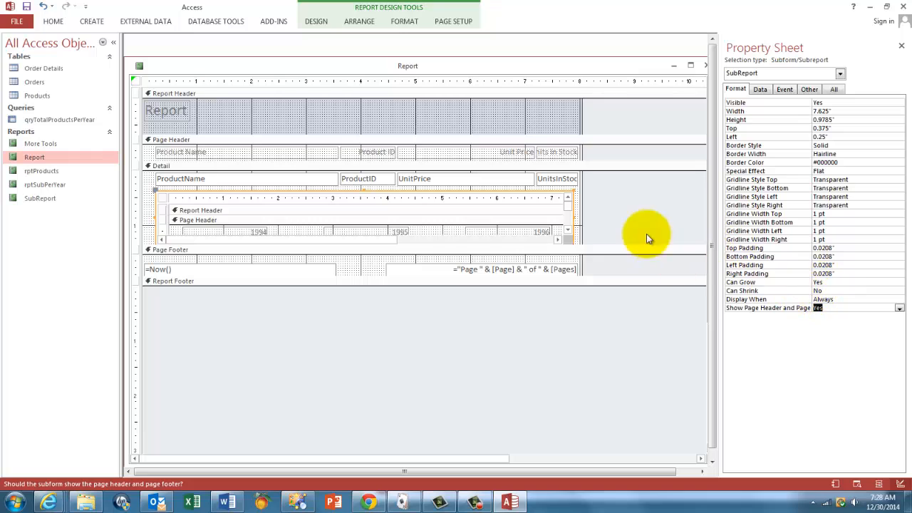
{"action": "mouse_move", "coordinate": [673, 230]}
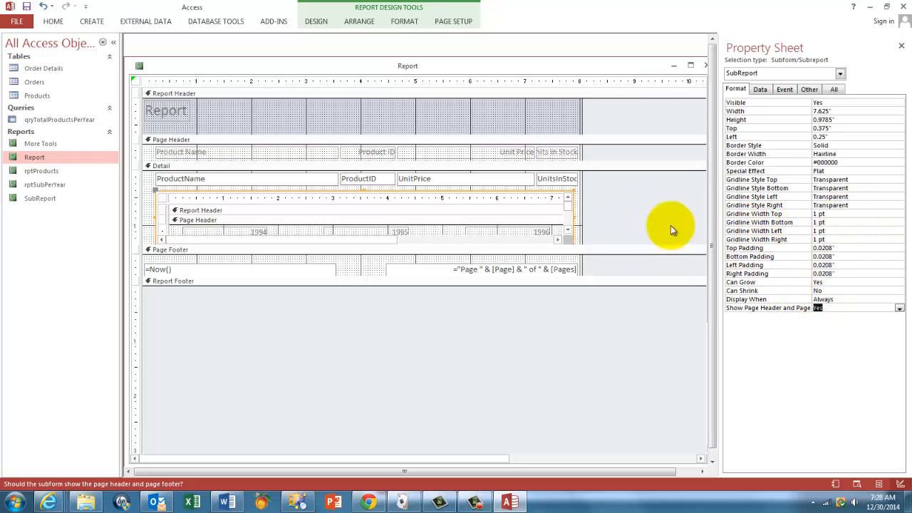
{"action": "mouse_move", "coordinate": [164, 207]}
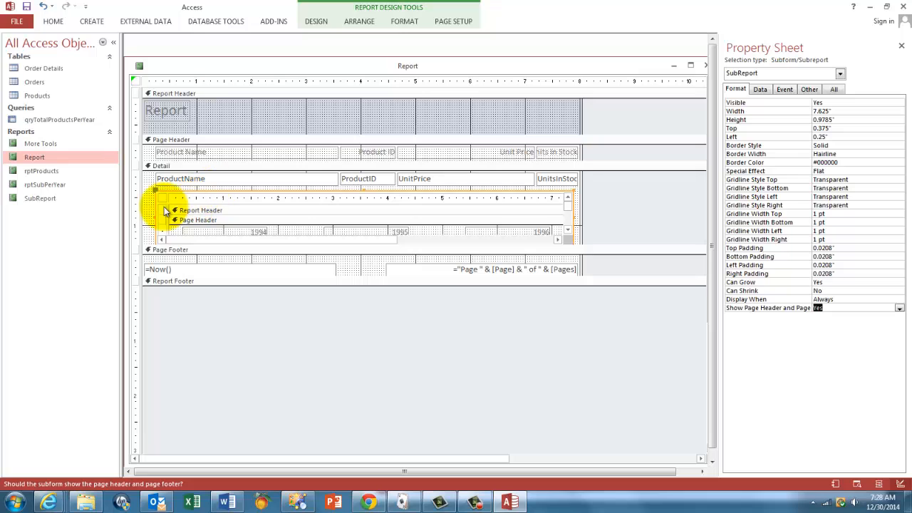
{"action": "left_click", "coordinate": [163, 198]}
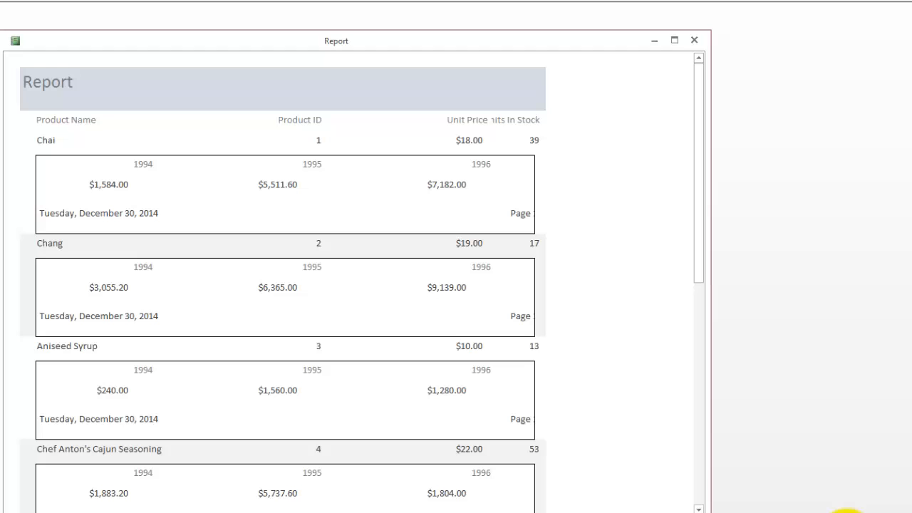
{"action": "mouse_move", "coordinate": [364, 206]}
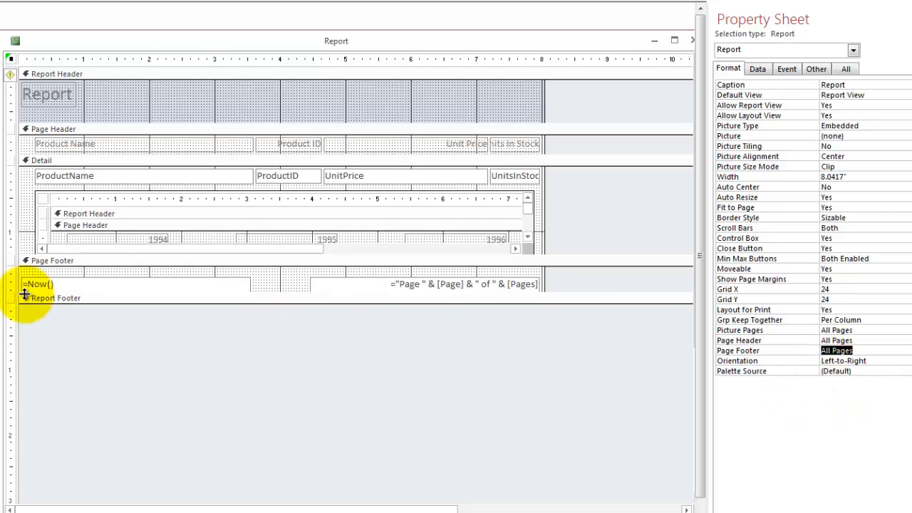
Set the subreport's Page Footer property to Not with Rpt Ftr.
{"action": "left_click", "coordinate": [43, 203]}
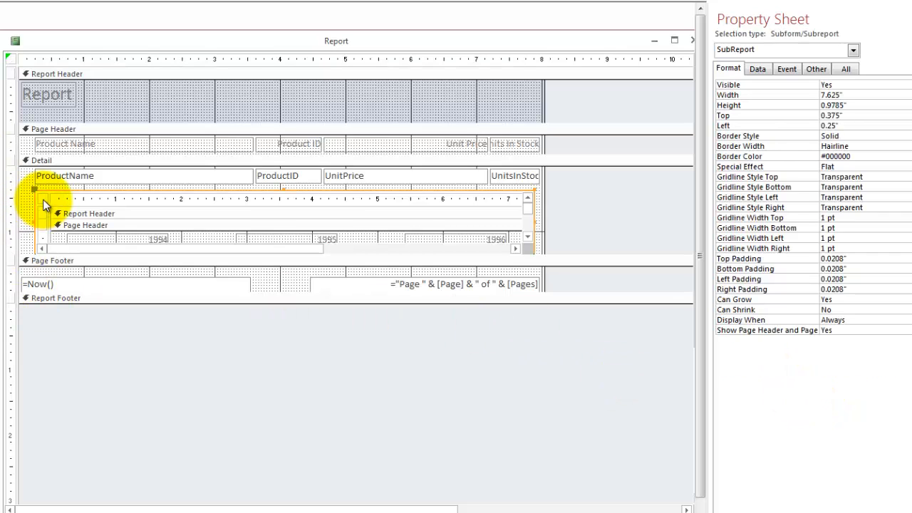
{"action": "left_click", "coordinate": [43, 199]}
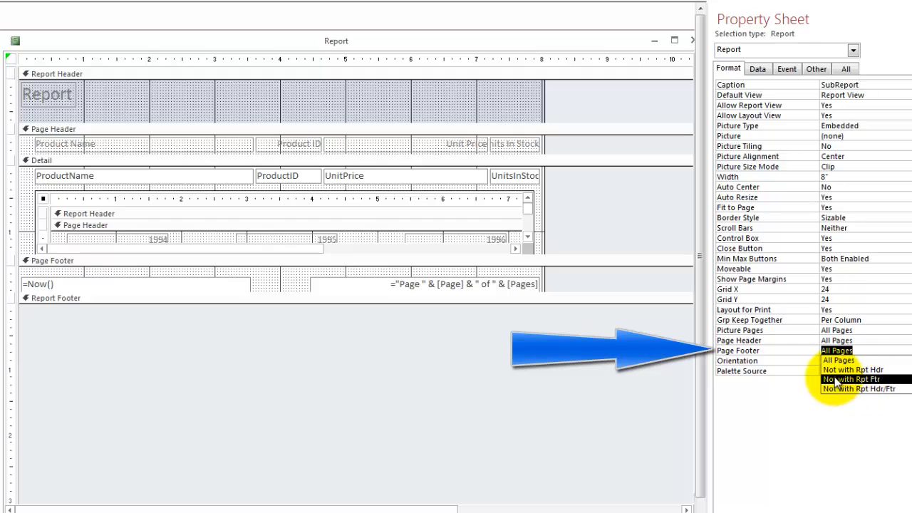
{"action": "left_click", "coordinate": [859, 379]}
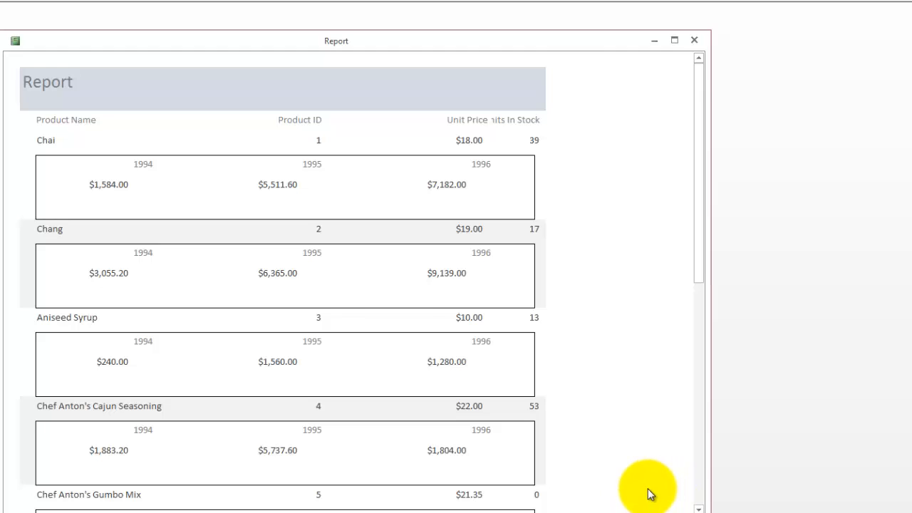
{"action": "mouse_move", "coordinate": [242, 214]}
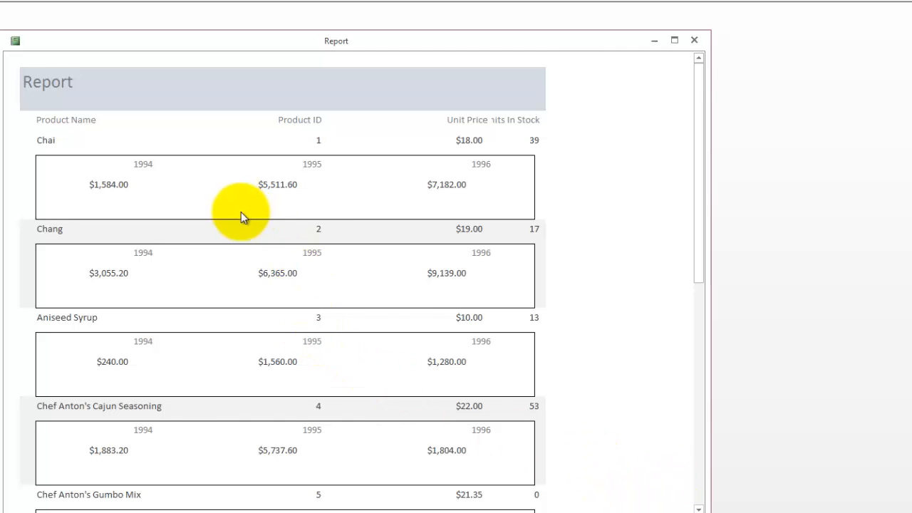
{"action": "mouse_move", "coordinate": [257, 224]}
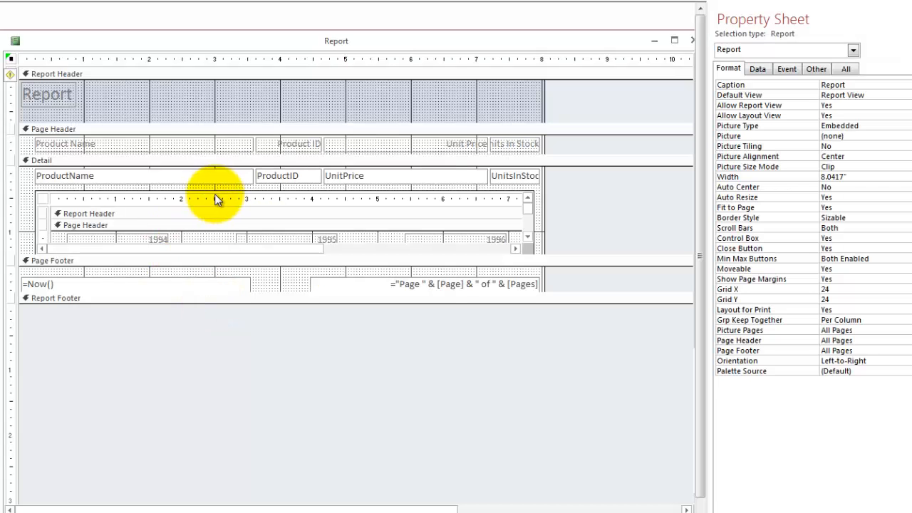
Select the embedded yearly-totals subreport control to shrink its height.
{"action": "left_click", "coordinate": [220, 198]}
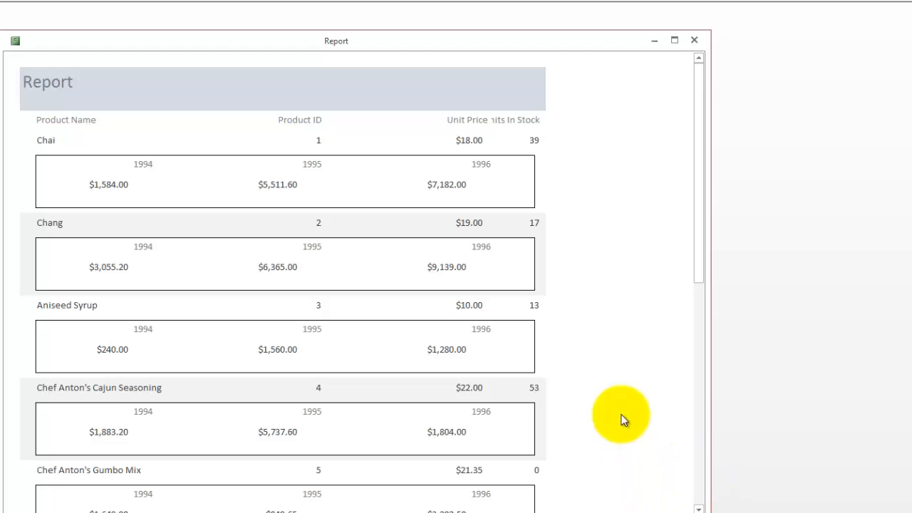
{"action": "mouse_move", "coordinate": [61, 269]}
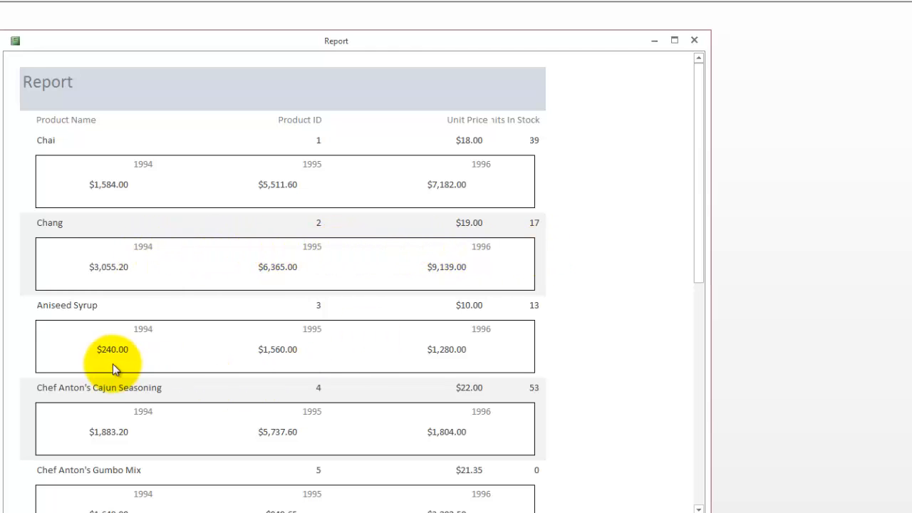
{"action": "mouse_move", "coordinate": [239, 364]}
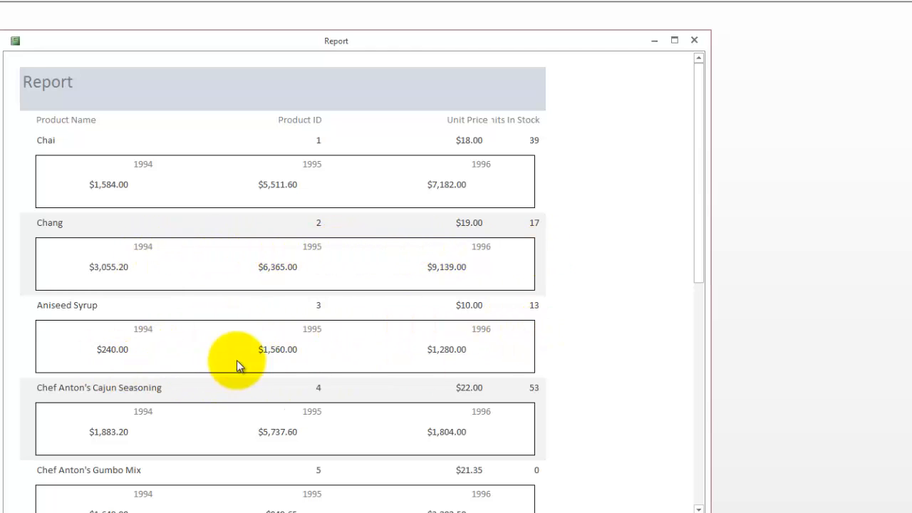
{"action": "mouse_move", "coordinate": [140, 459]}
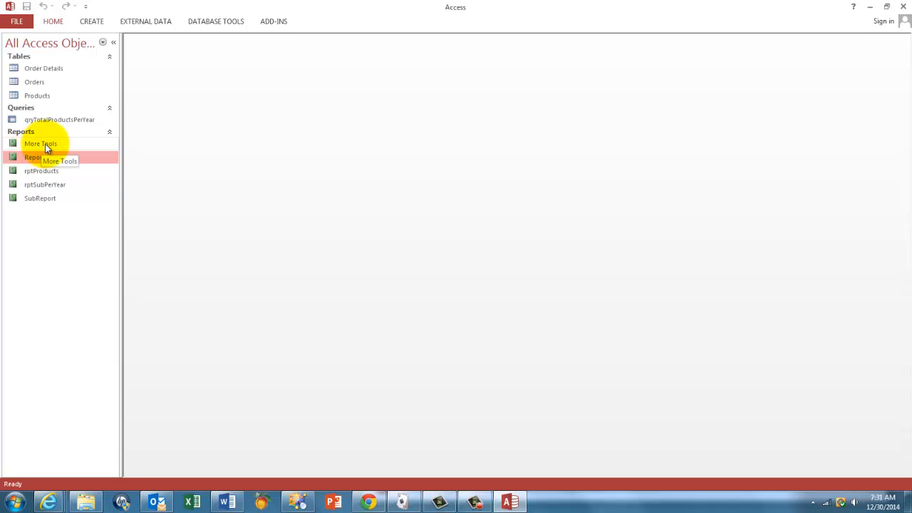
Open the More Tools report from the Navigation Pane.
{"action": "left_click", "coordinate": [40, 143]}
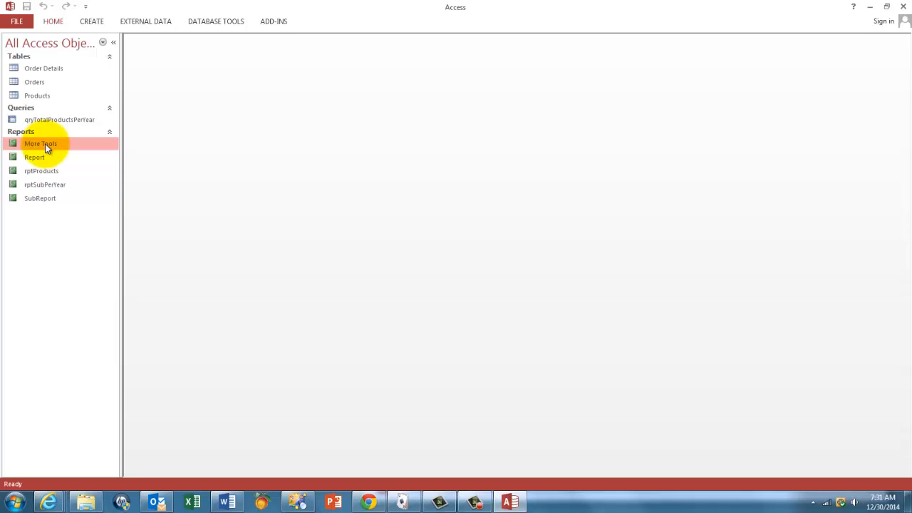
{"action": "double_click", "coordinate": [41, 143]}
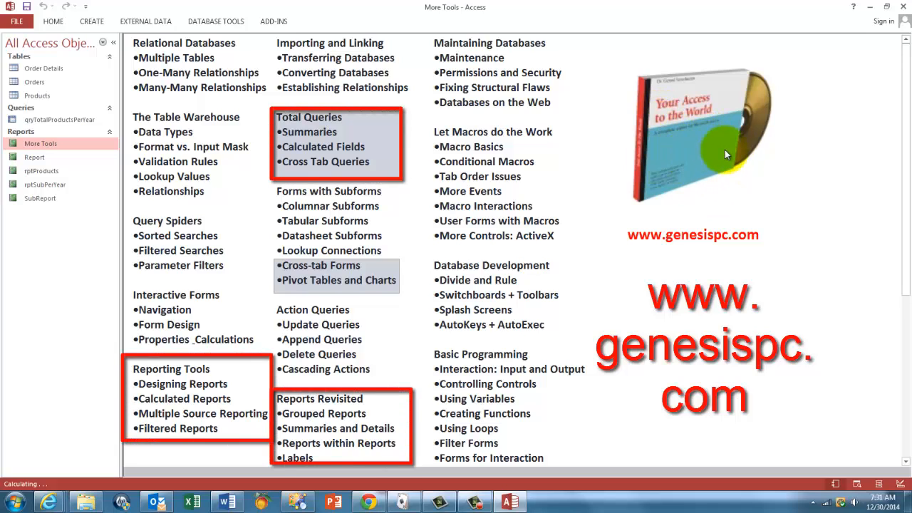
{"action": "mouse_move", "coordinate": [672, 164]}
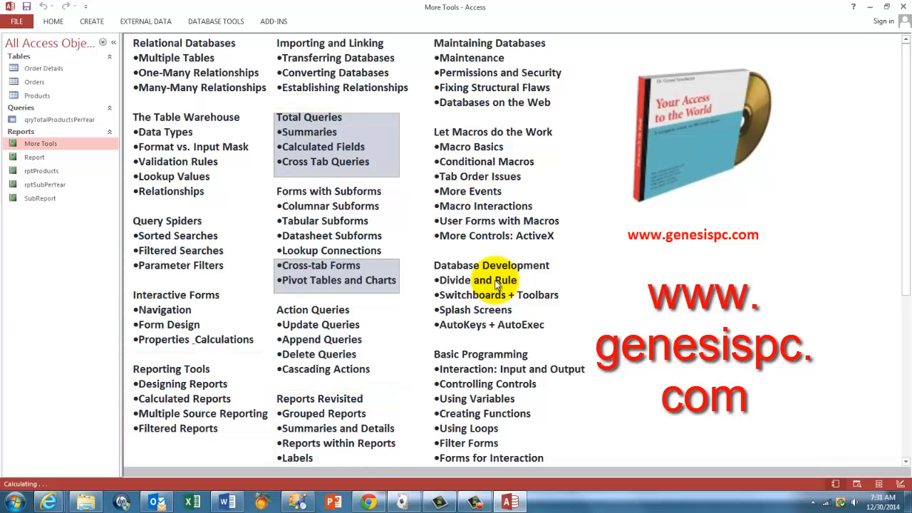
{"action": "mouse_move", "coordinate": [670, 269]}
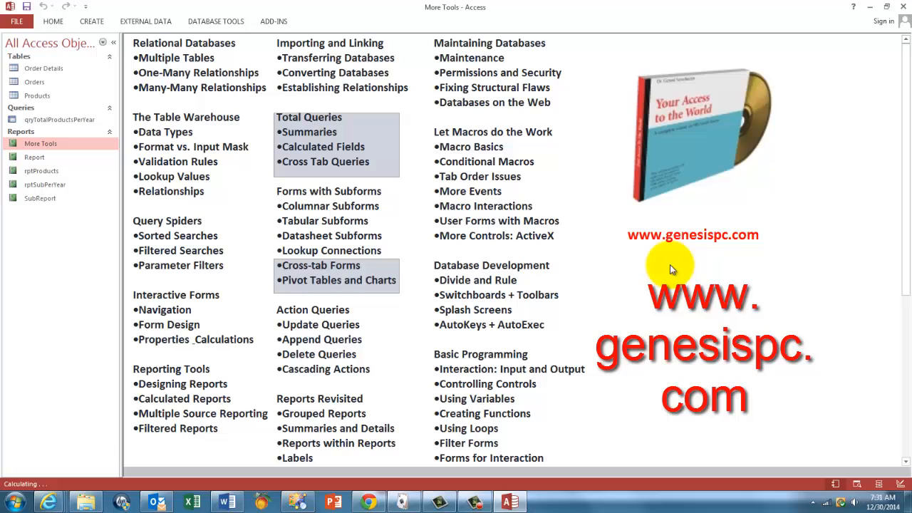
{"action": "mouse_move", "coordinate": [737, 181]}
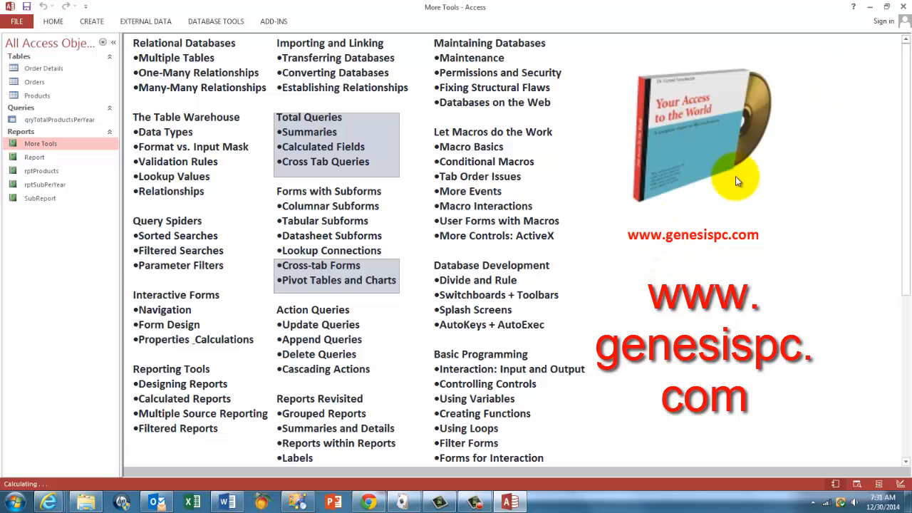
{"action": "mouse_move", "coordinate": [591, 384]}
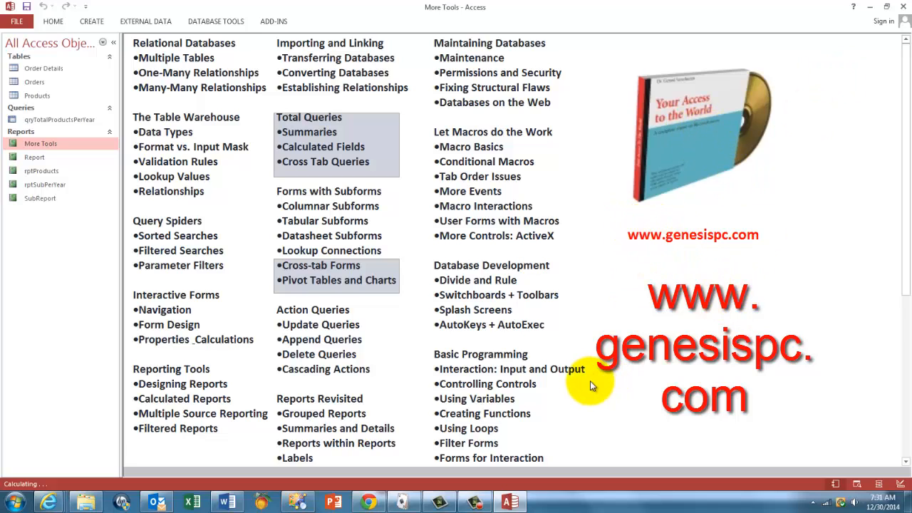